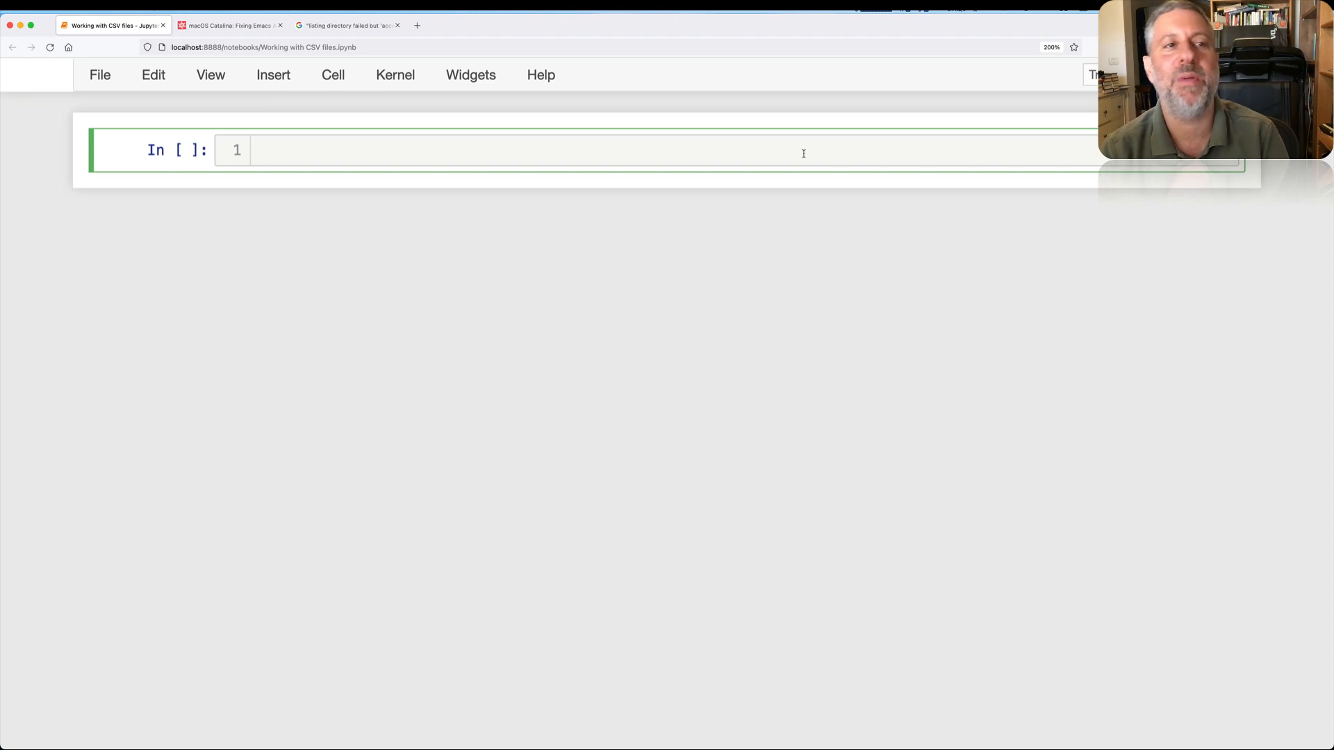
Step: Write and run the comment cell '# comma separated values -- CSV'
{"action": "type", "text": "# comma separated values"}
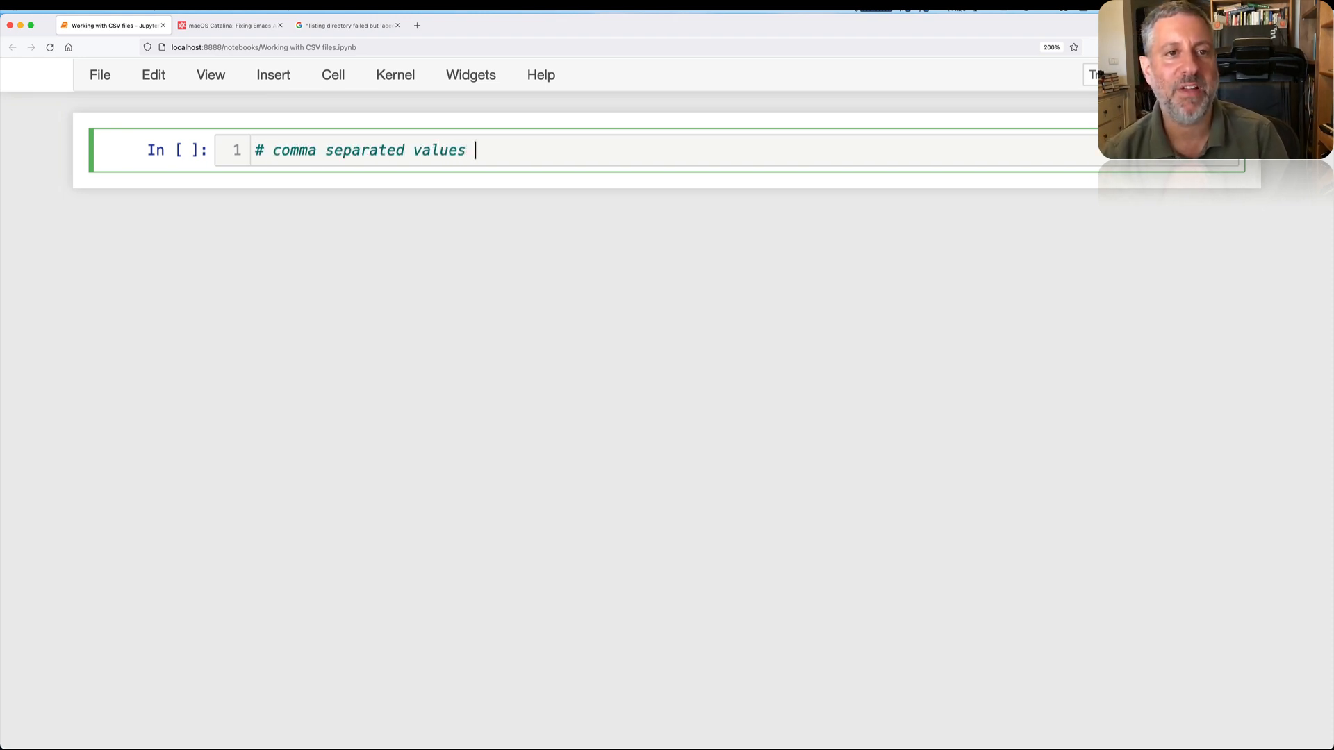
{"action": "type", "text": "-- CSV"}
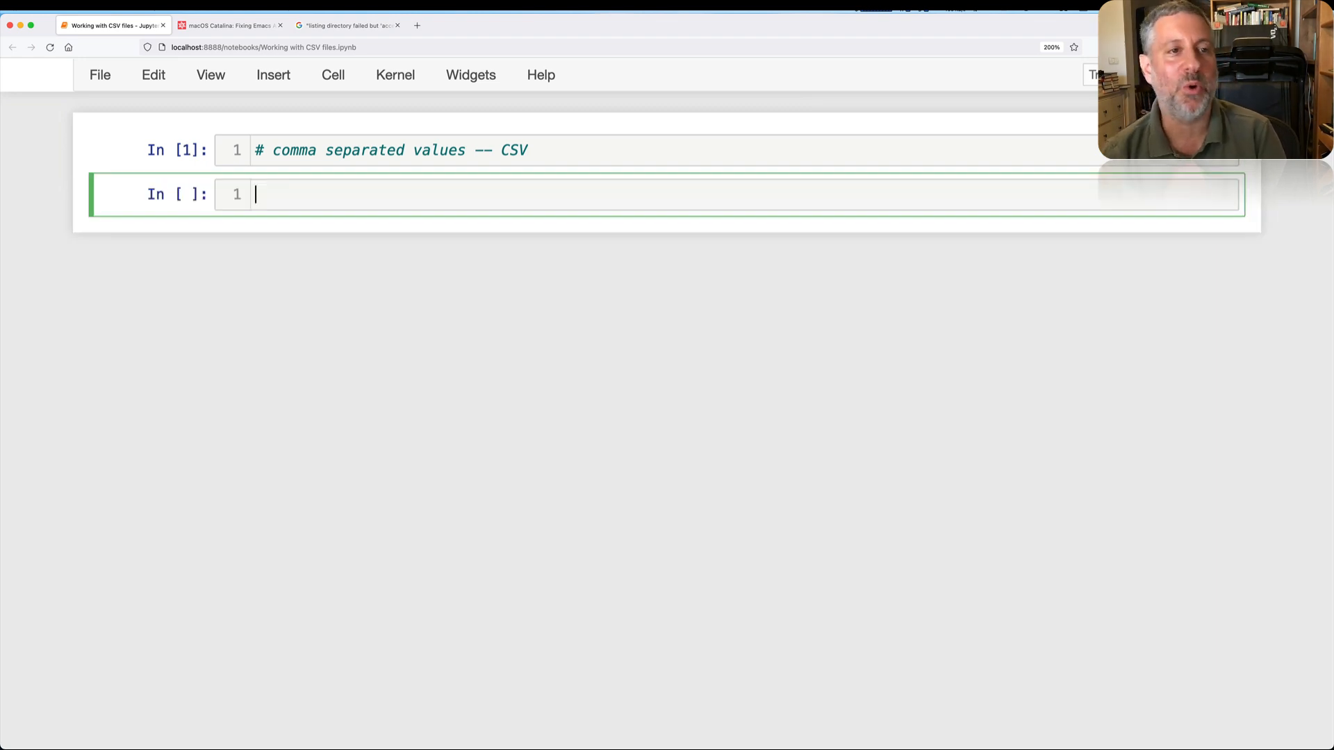
Step: Run '!cat first.csv' to print the file's three comma-separated lines
{"action": "type", "text": "!cat first.csv"}
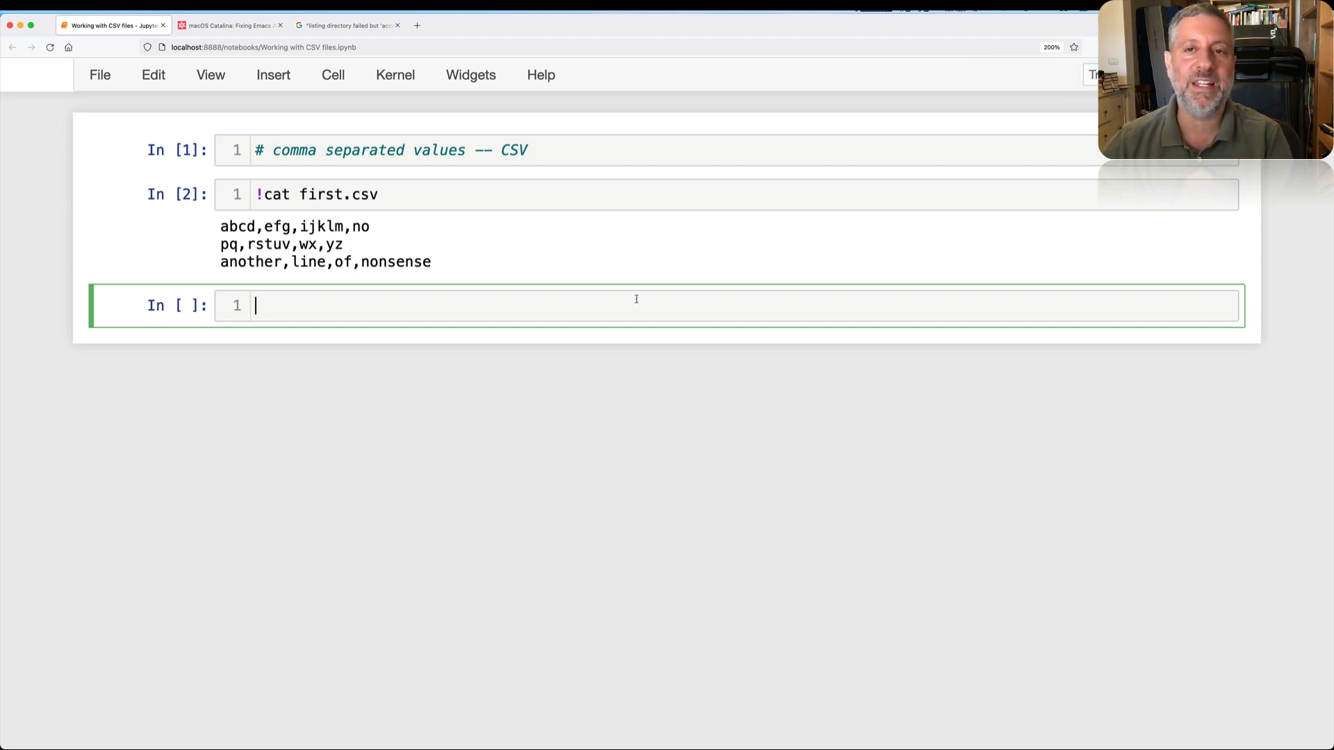
{"action": "mouse_move", "coordinate": [765, 381]}
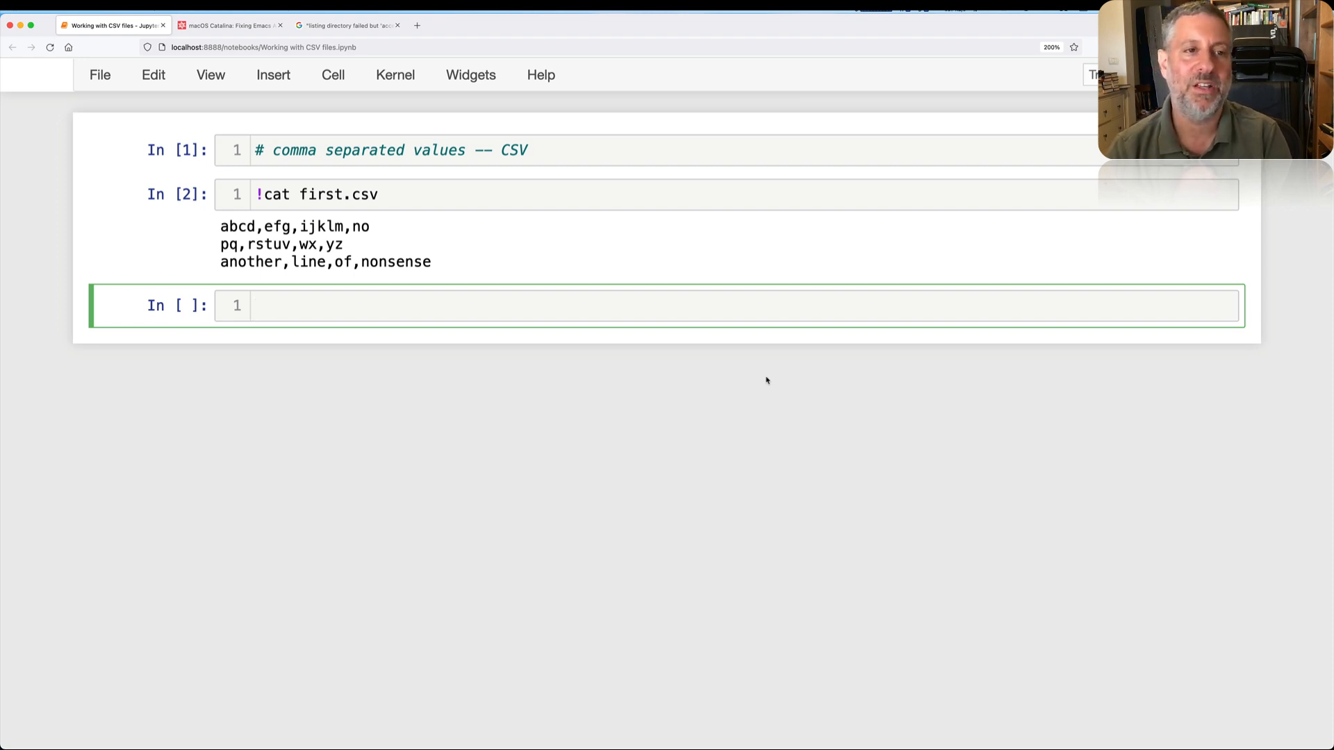
Step: Run a for loop over open('first.csv') printing one_line.strip().split(','), then copy its code
{"action": "type", "text": "for one_li"}
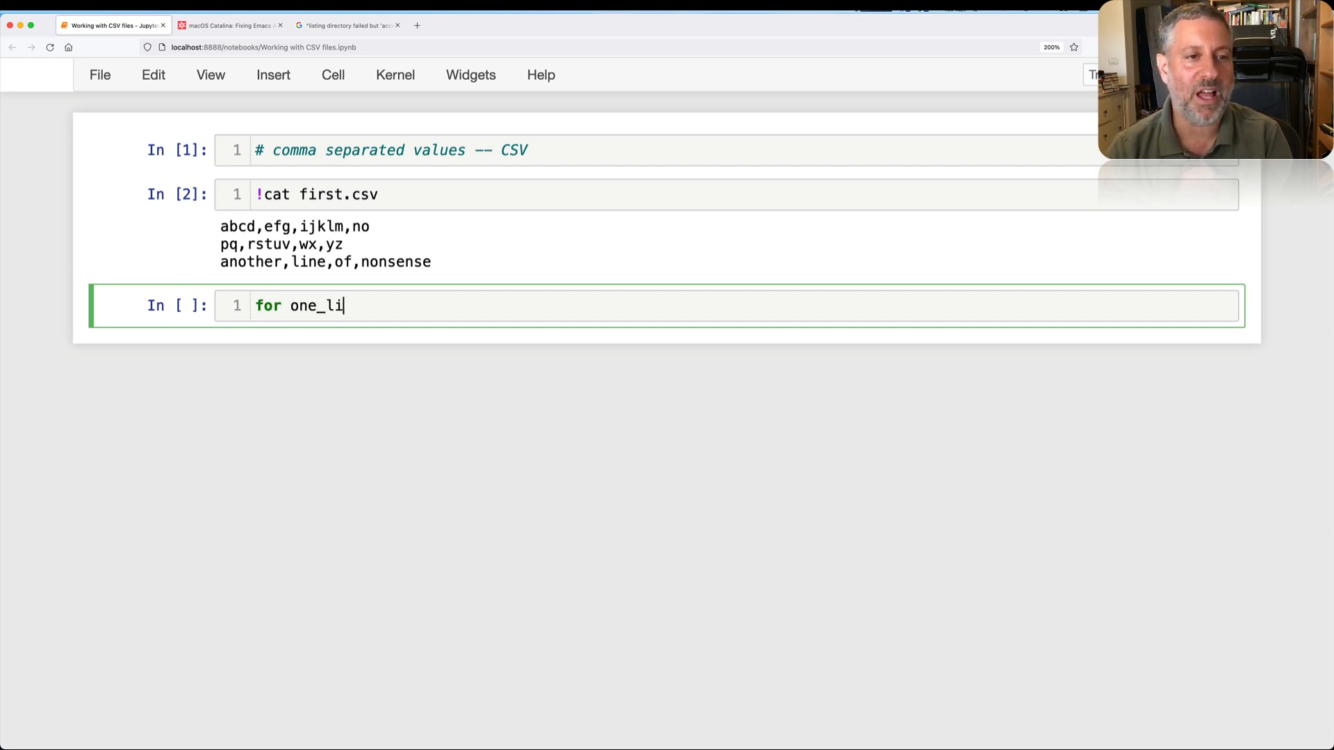
{"action": "type", "text": "ne in open('first.csv'):"}
{"action": "type", "text": "print(one_line.strip().split(','))"}
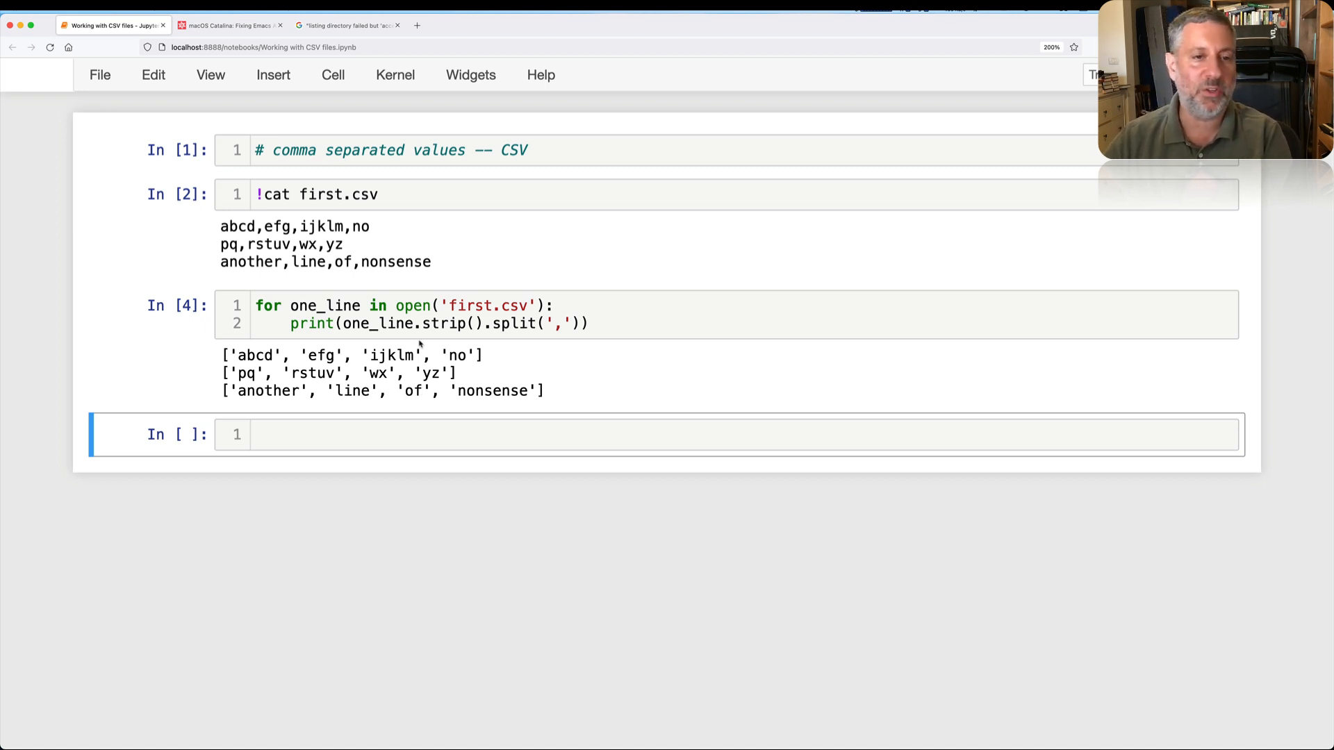
{"action": "left_click_drag", "start_coordinate": [343, 324], "coordinate": [574, 324]}
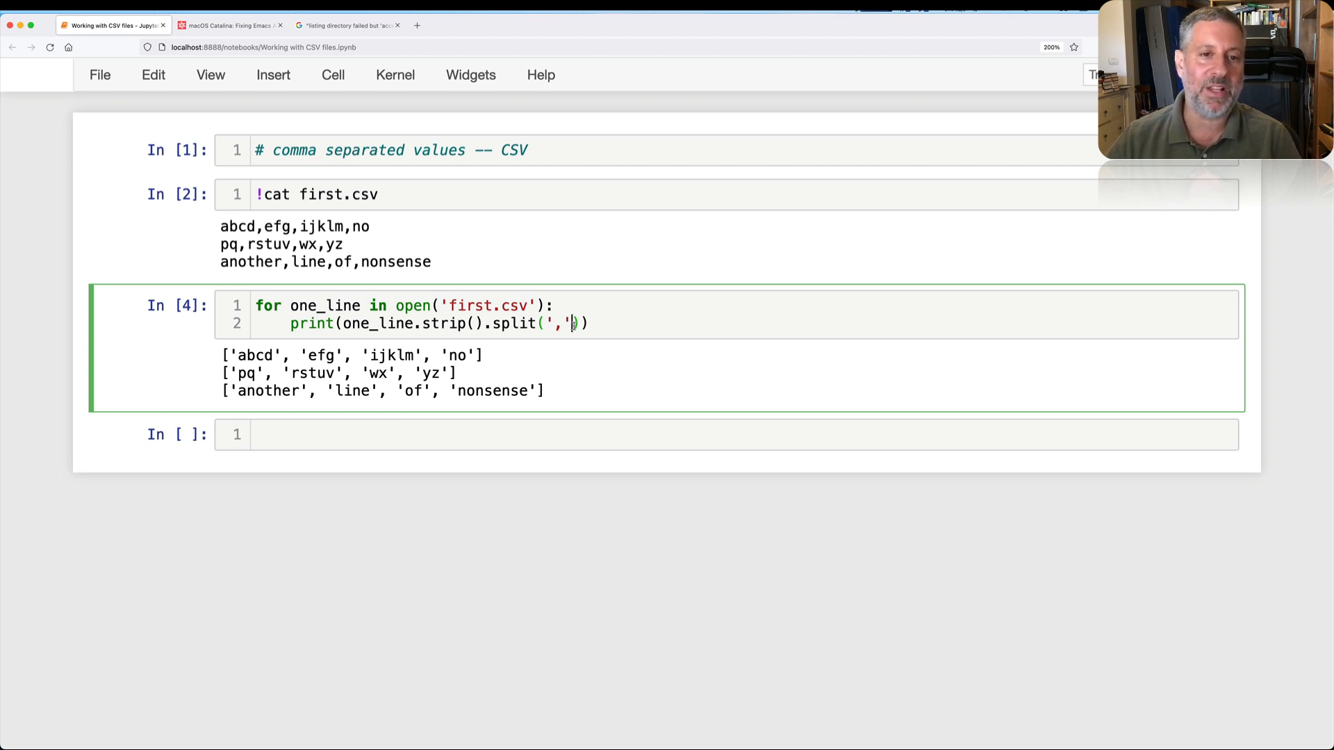
{"action": "key", "text": "cmd+a"}
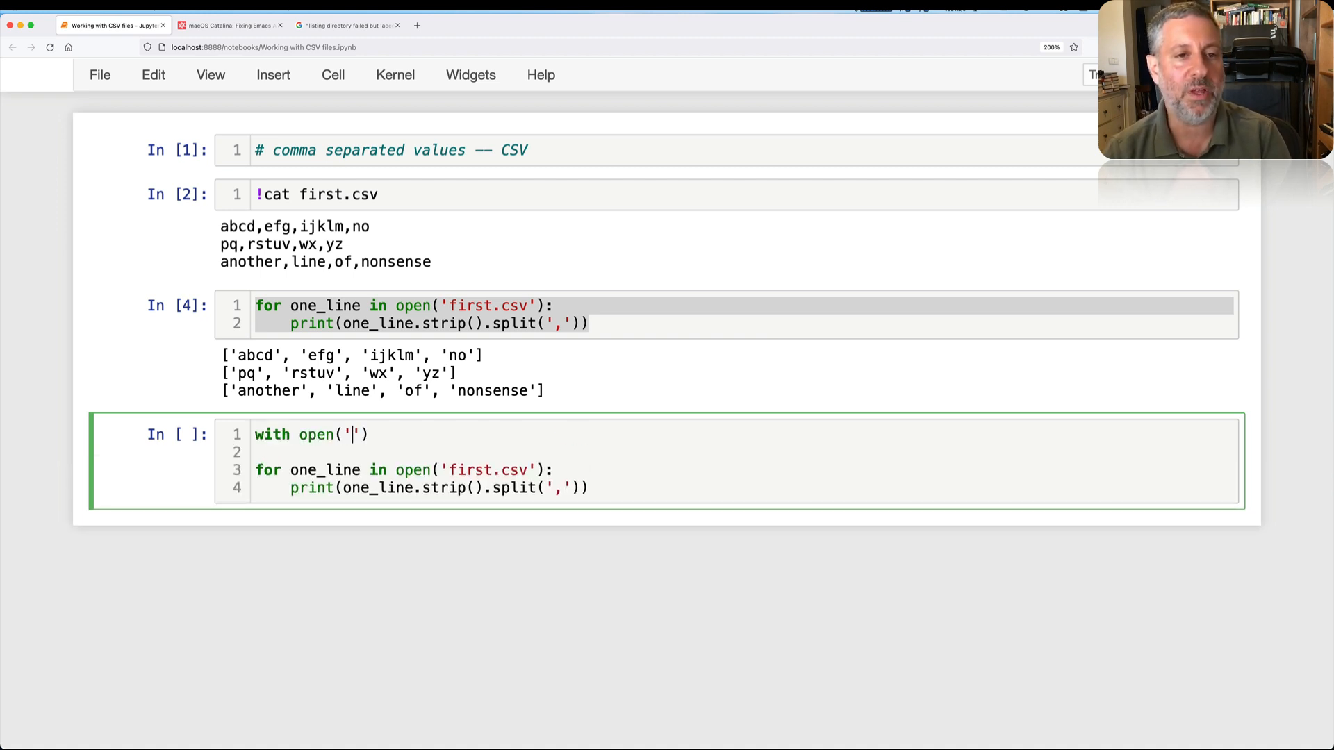
Step: Wrap the pasted loop in with open('output1.csv', 'w') as outfile
{"action": "type", "text": "first."}
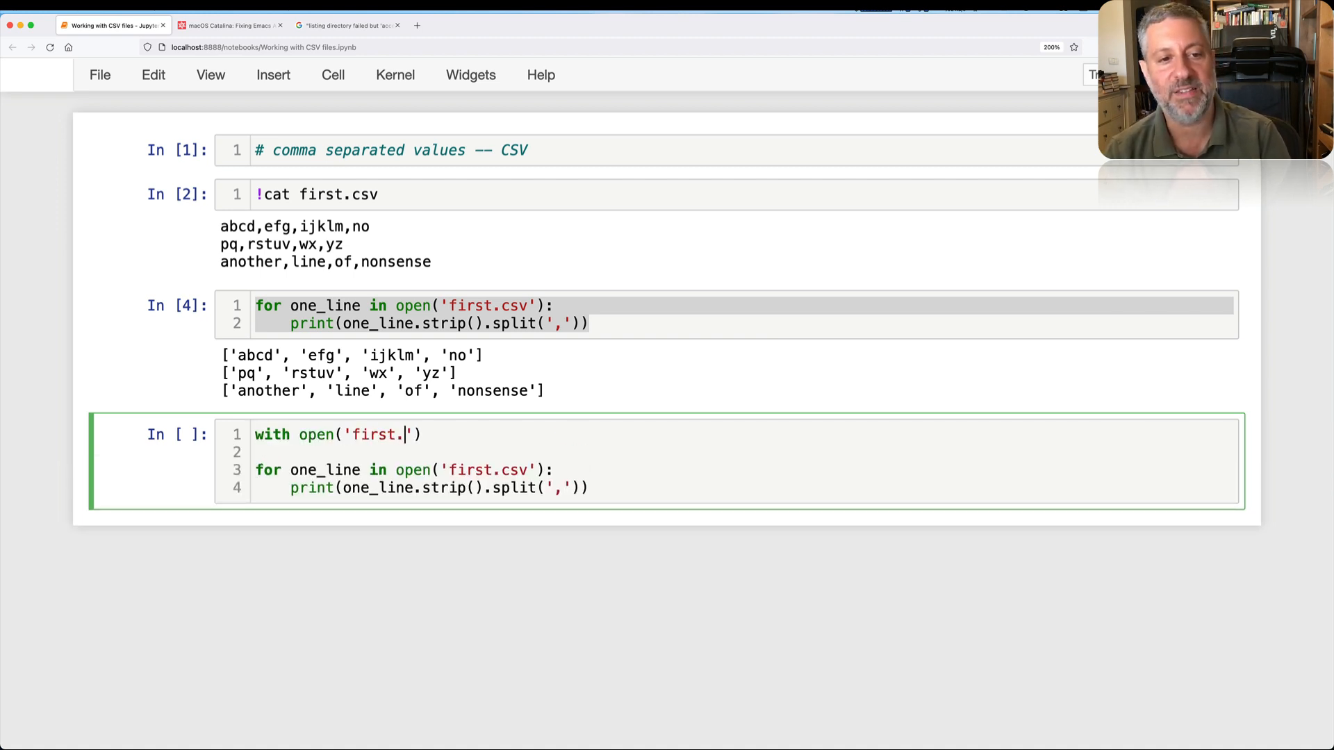
{"action": "type", "text": "output1.cs"}
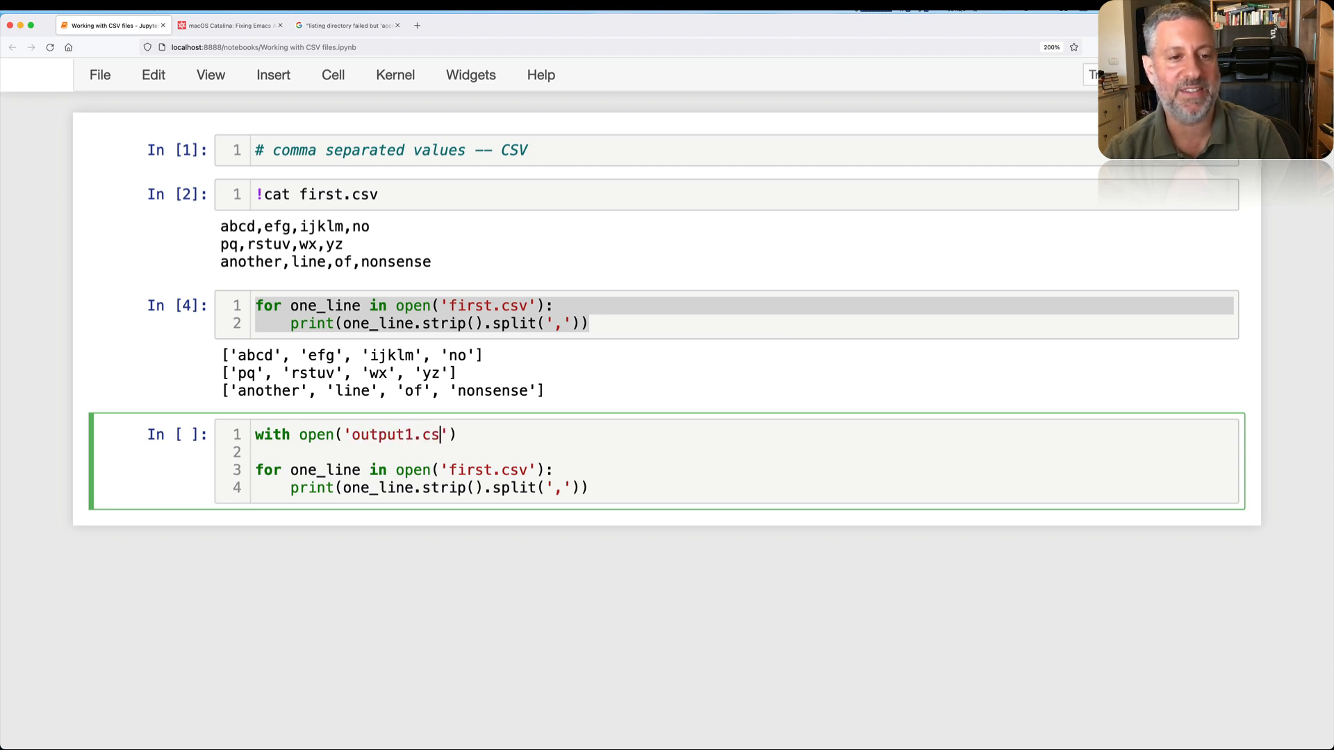
{"action": "type", "text": "v', 'w') as"}
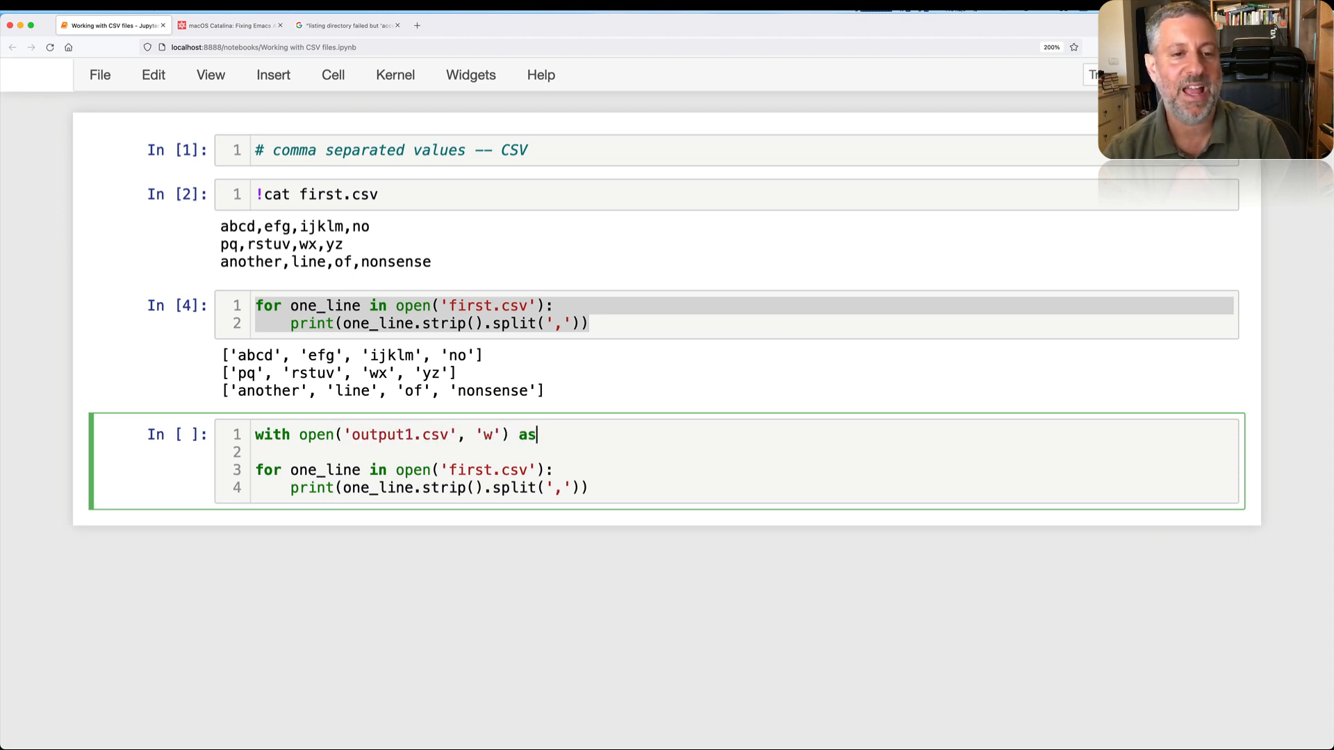
{"action": "type", "text": "outfile:"}
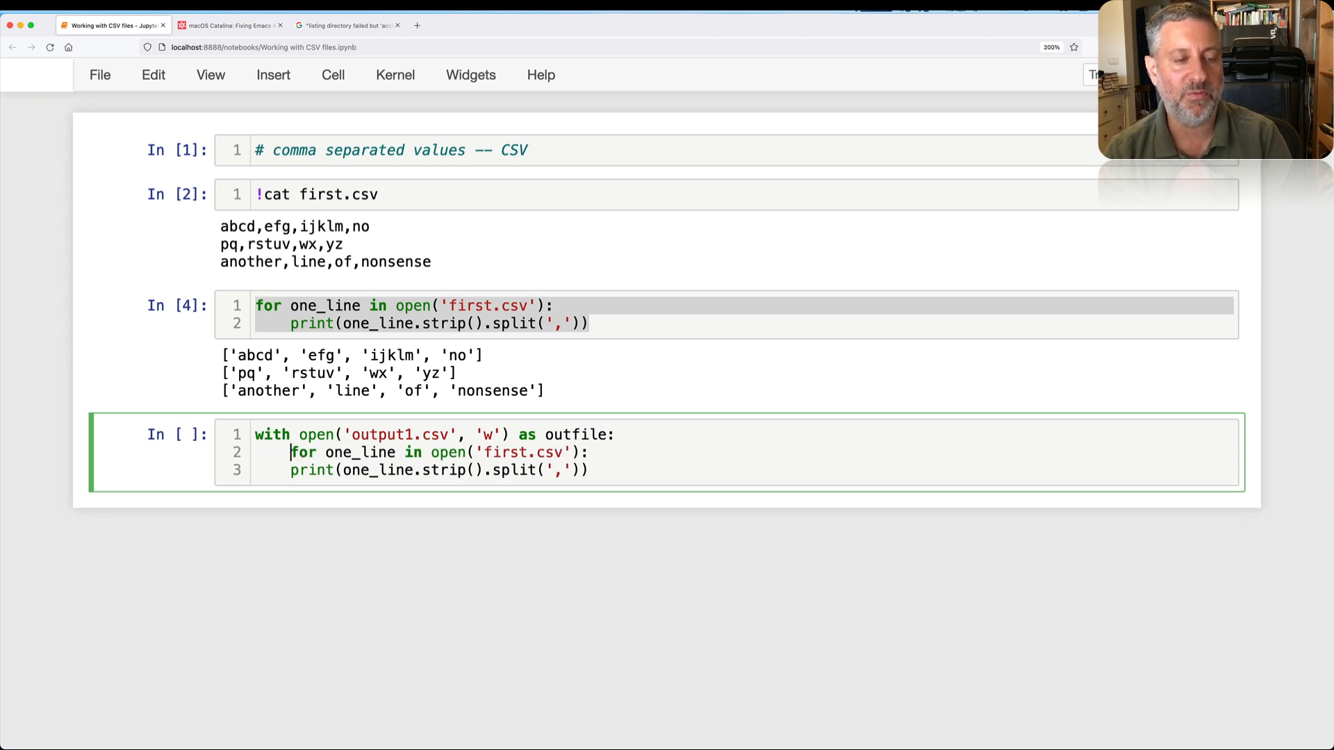
Step: Replace print with outfile.write('\t'.join(...) + '\n') and run it, hitting a TypeError
{"action": "key", "text": "Tab"}
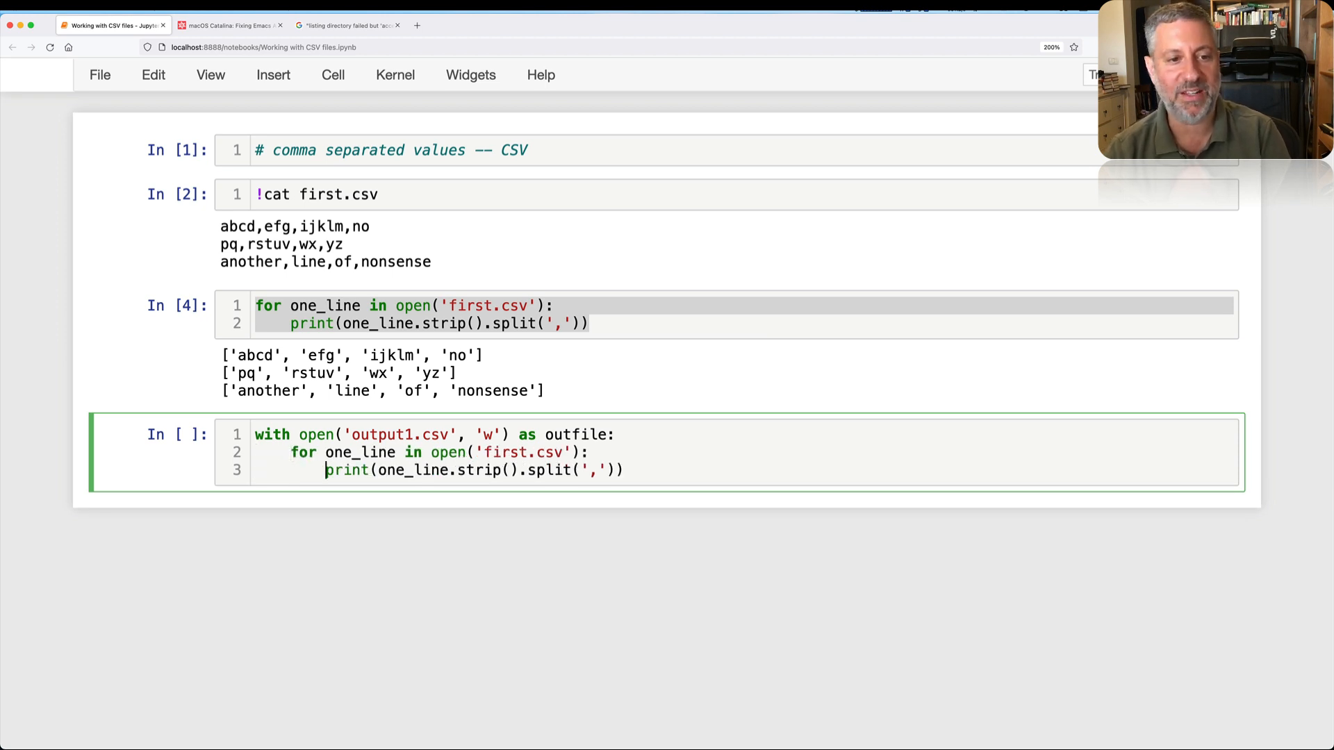
{"action": "type", "text": "outpu"}
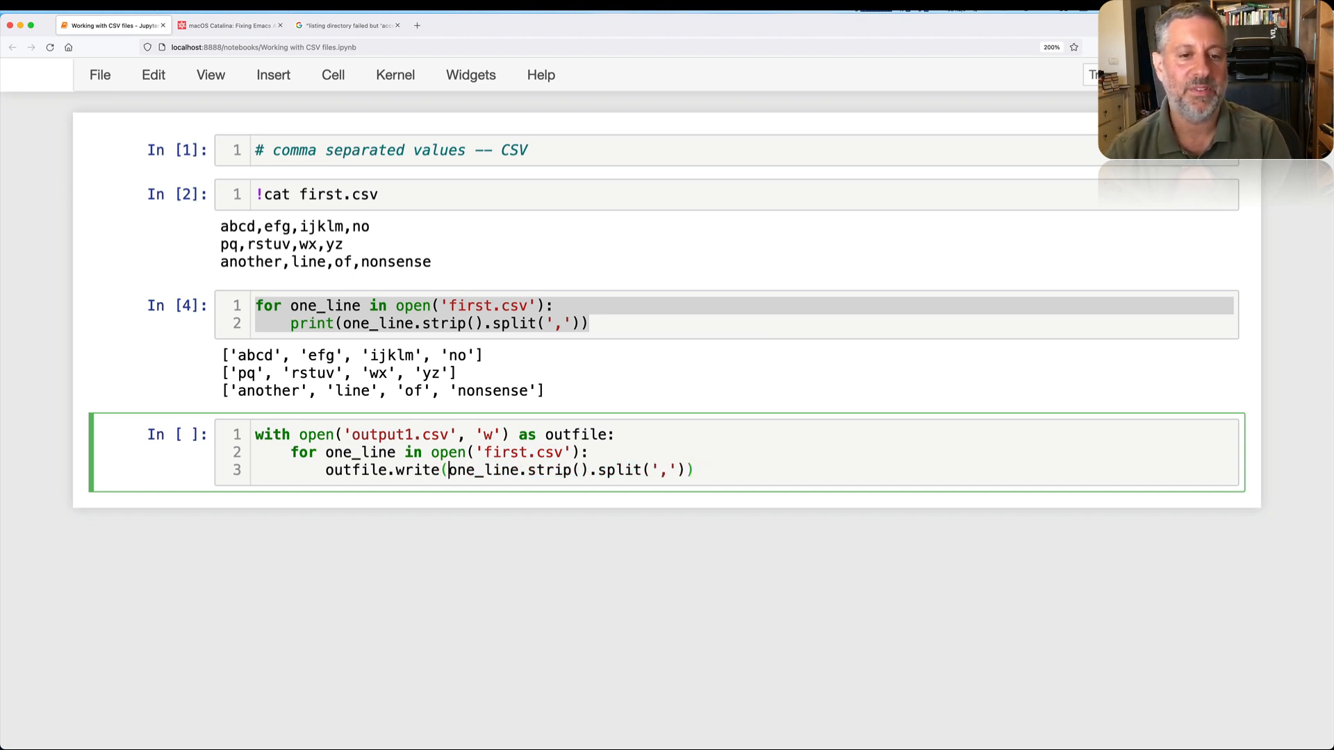
{"action": "type", "text": "'\\t'.join("}
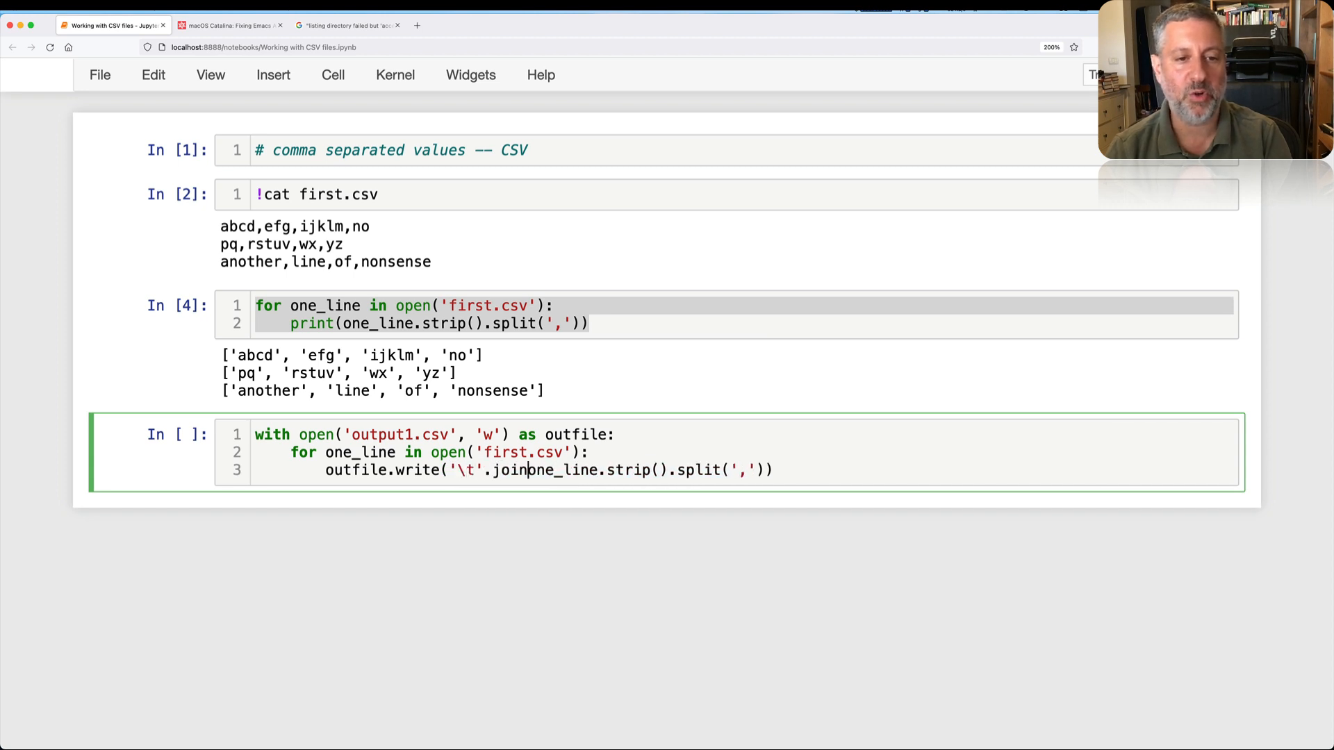
{"action": "type", "text": "+ '\\n"}
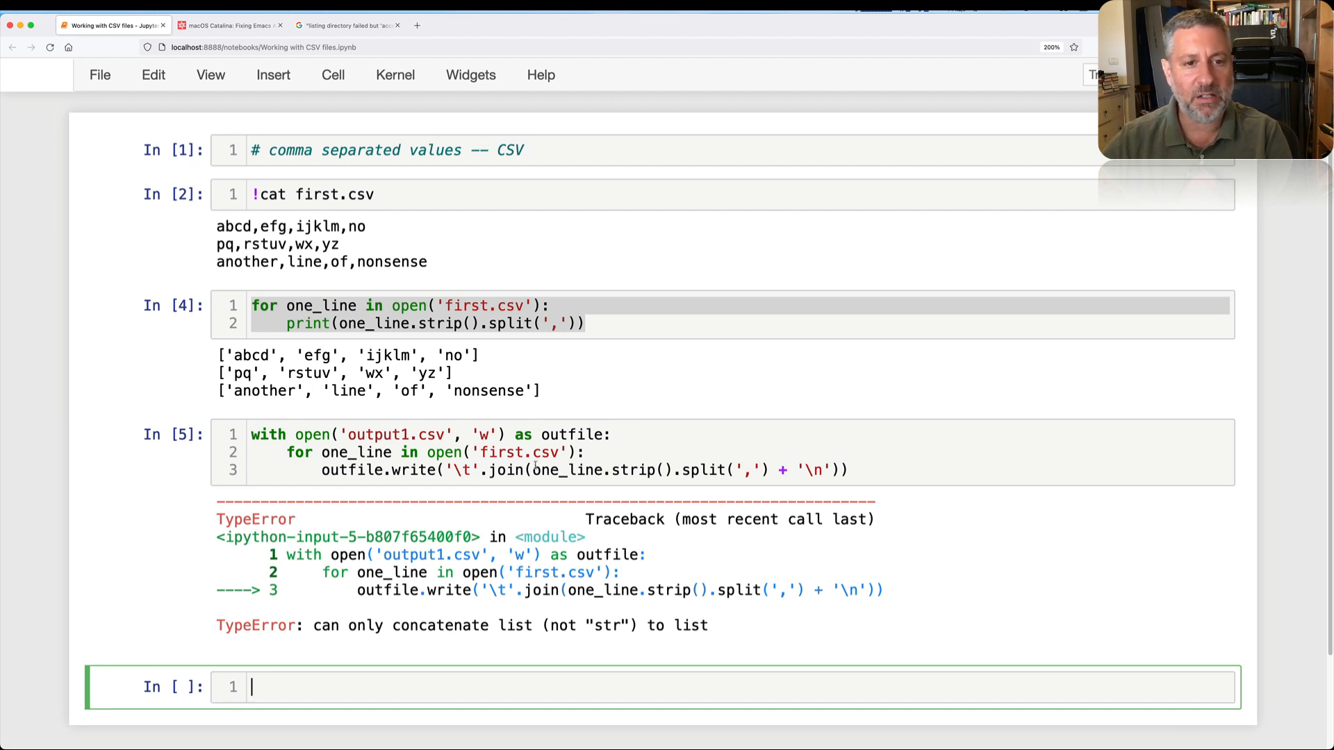
Step: Fix the join parentheses, rerun the write cell, and show output1.csv with '!cat output1.csv'
{"action": "left_click", "coordinate": [774, 471]}
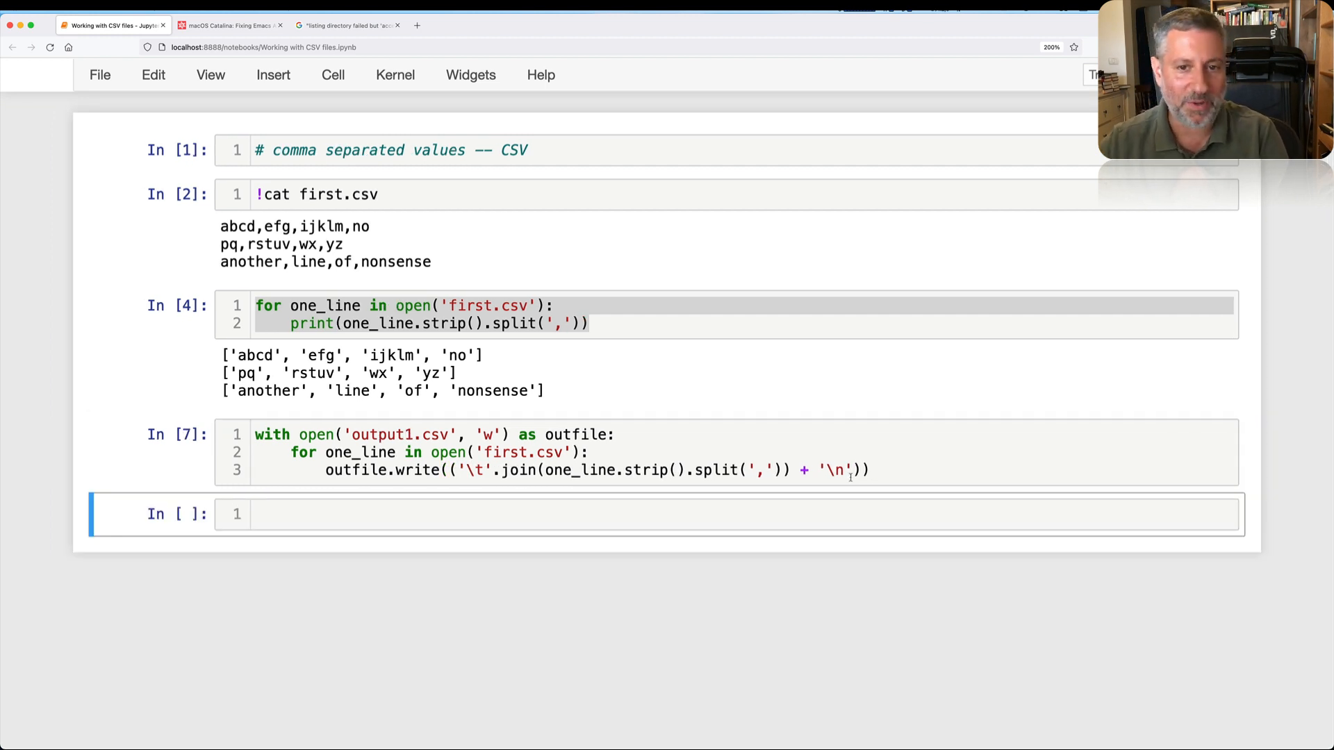
{"action": "type", "text": "!cat output1.csv"}
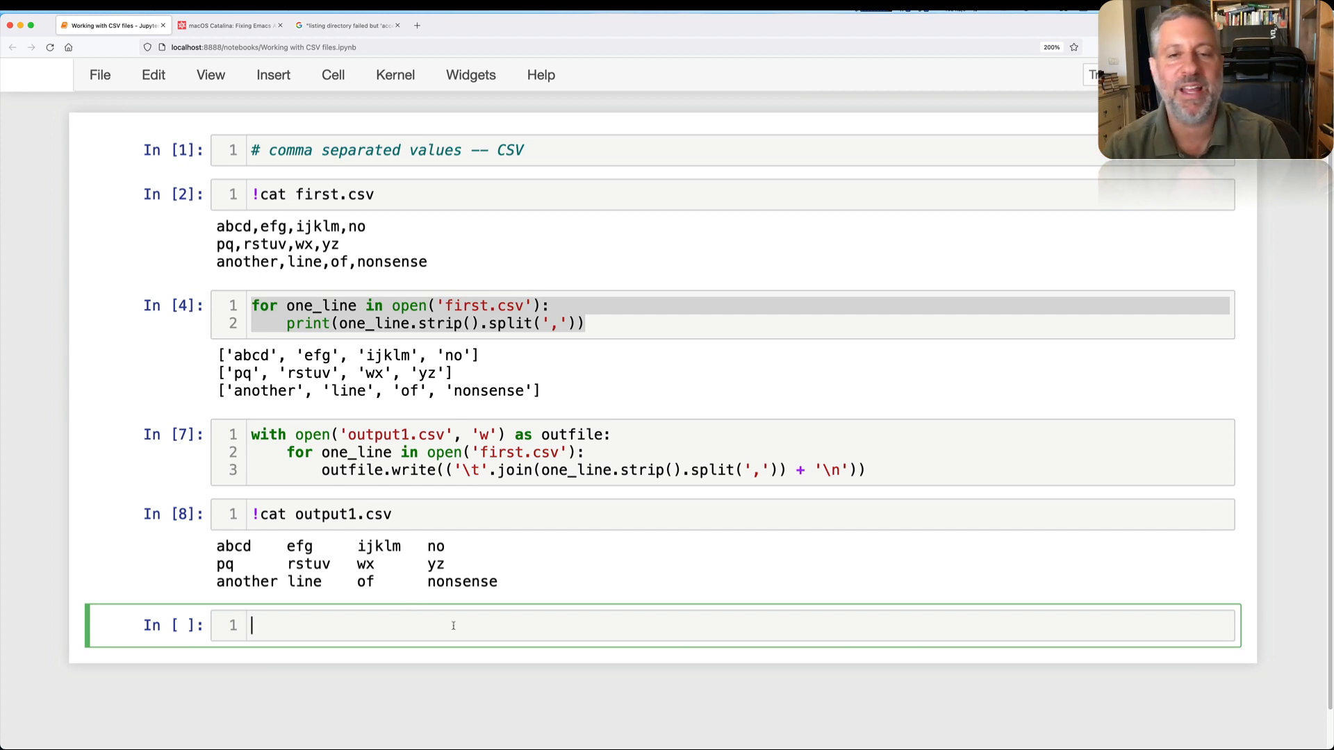
Step: Run '!cat second.csv' and highlight the quoted "ef,g" field containing a comma
{"action": "type", "text": "!cat second.csv"}
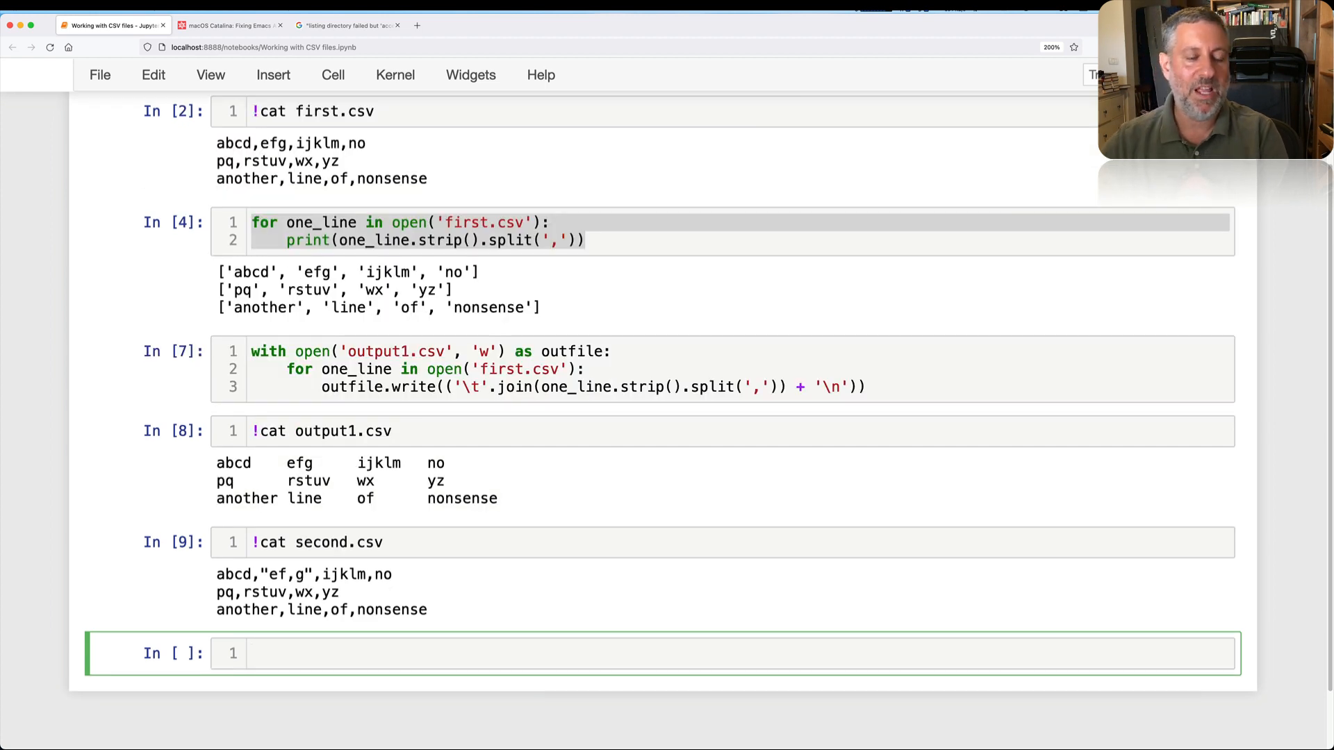
{"action": "mouse_move", "coordinate": [446, 619]}
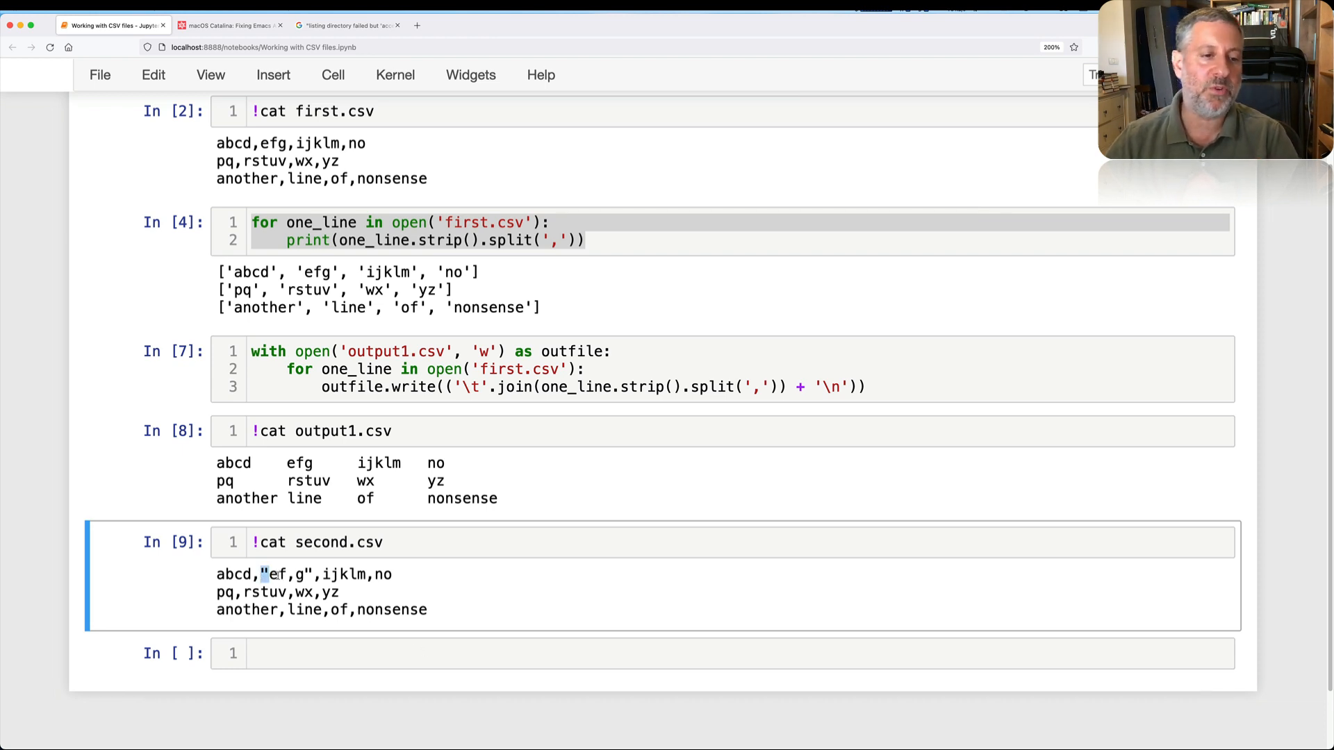
{"action": "double_click", "coordinate": [288, 574]}
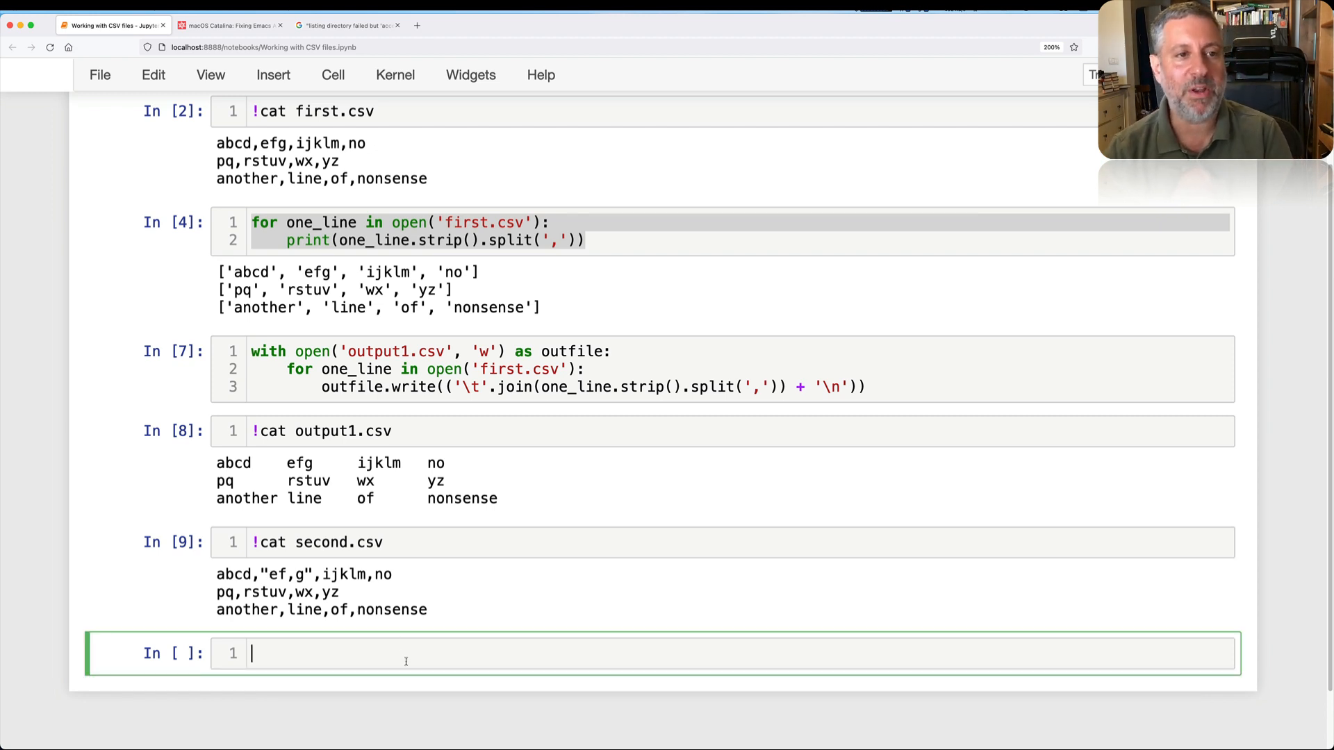
Step: Run a loop splitting second.csv's lines on commas, showing the quoted field broken into '"ef' and 'g"'
{"action": "type", "text": "for one_line in ope"}
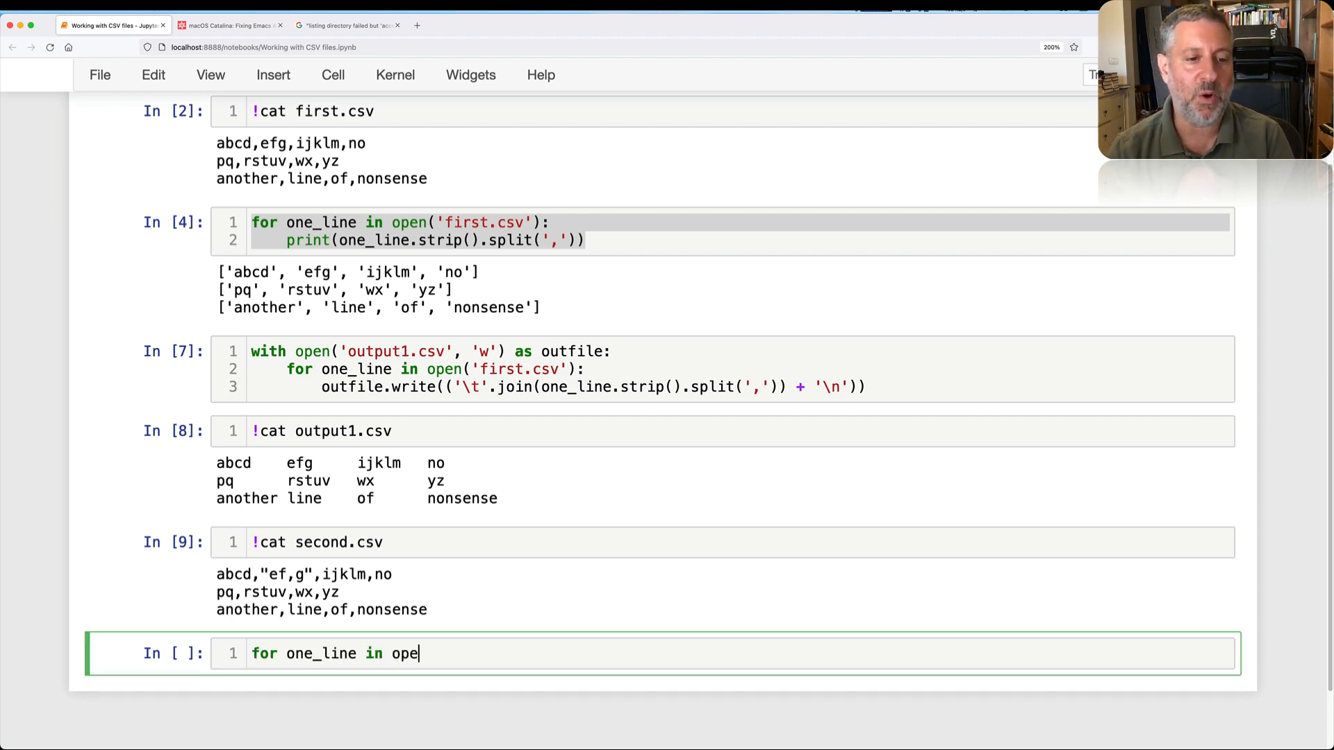
{"action": "type", "text": "n('second.csv'):"}
{"action": "type", "text": "print(one_line."}
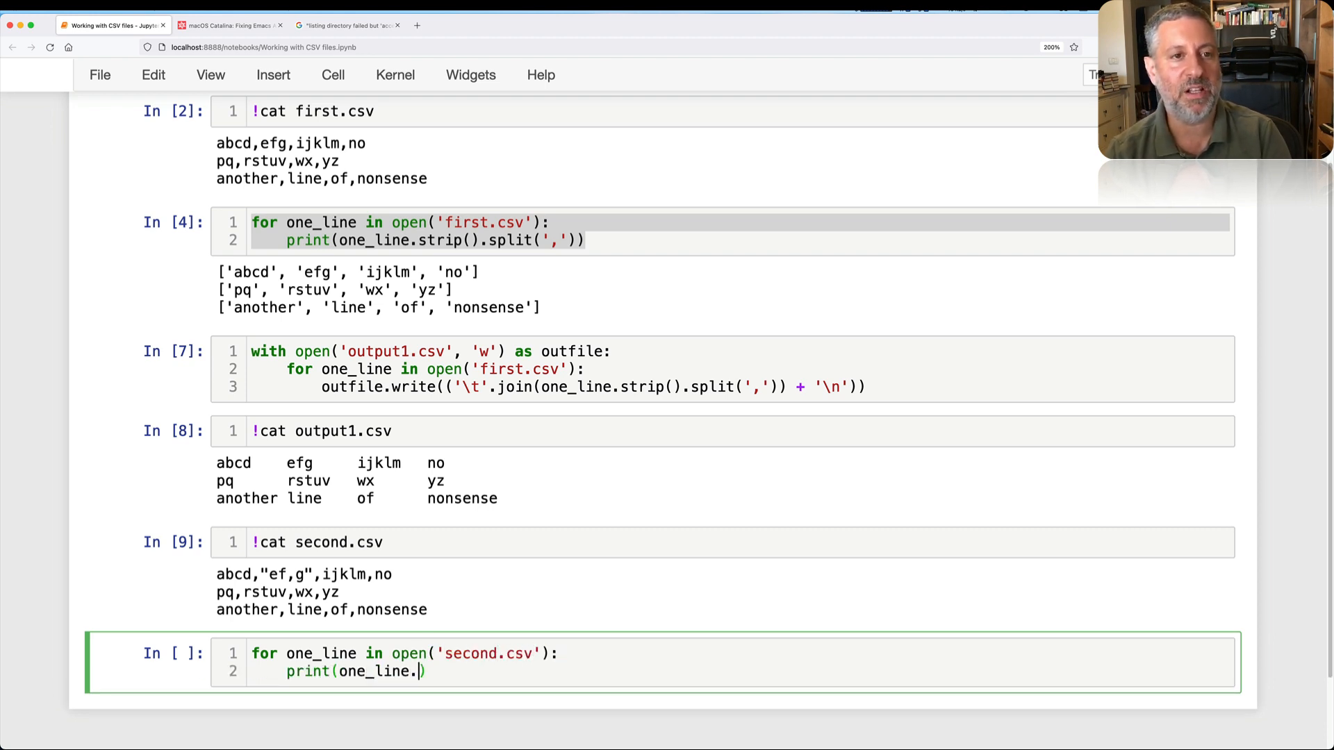
{"action": "type", "text": "strip(0.split(',"}
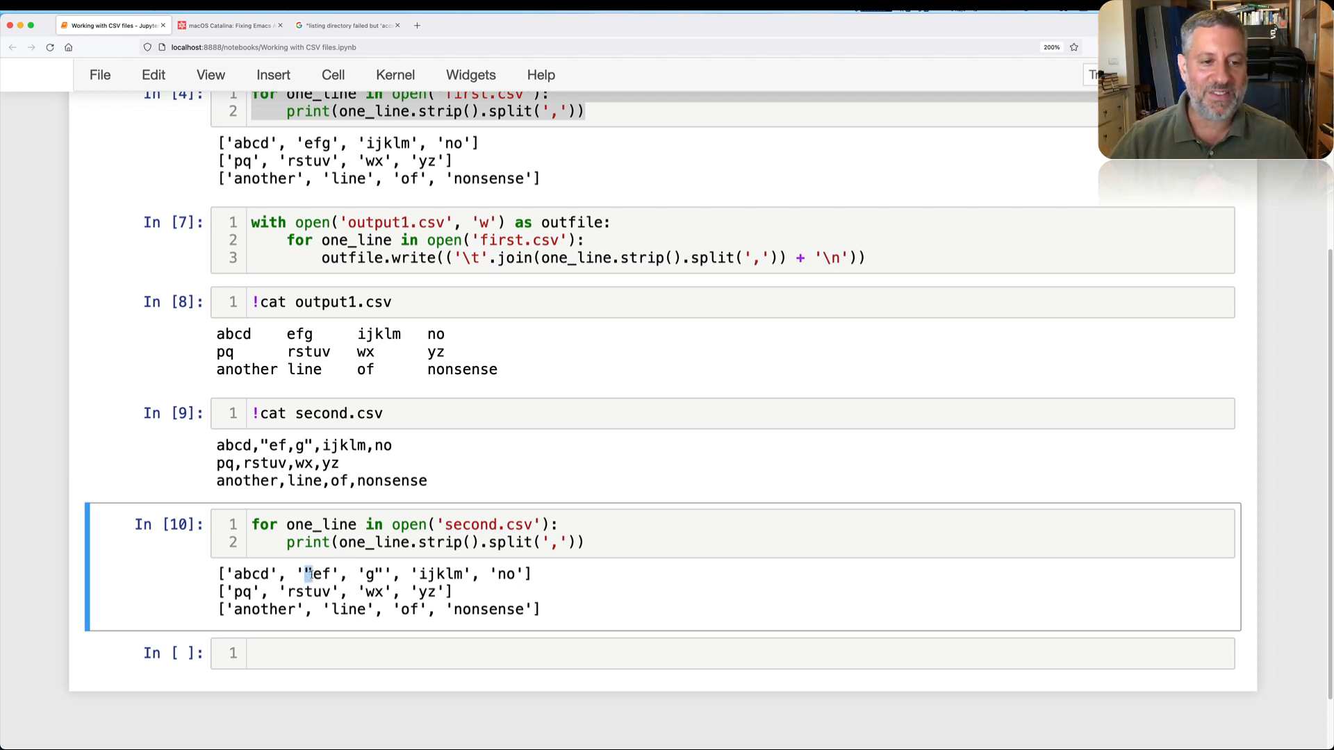
{"action": "double_click", "coordinate": [319, 574]}
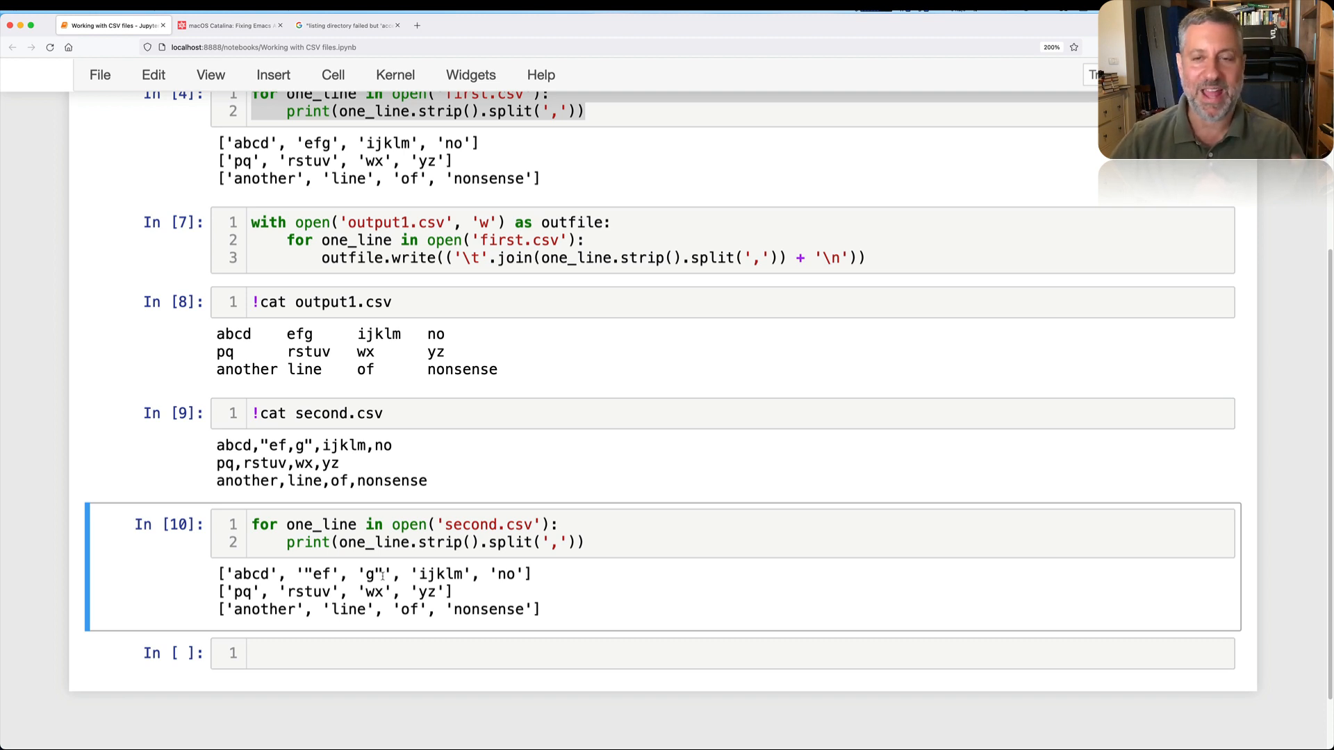
{"action": "left_click", "coordinate": [437, 653]}
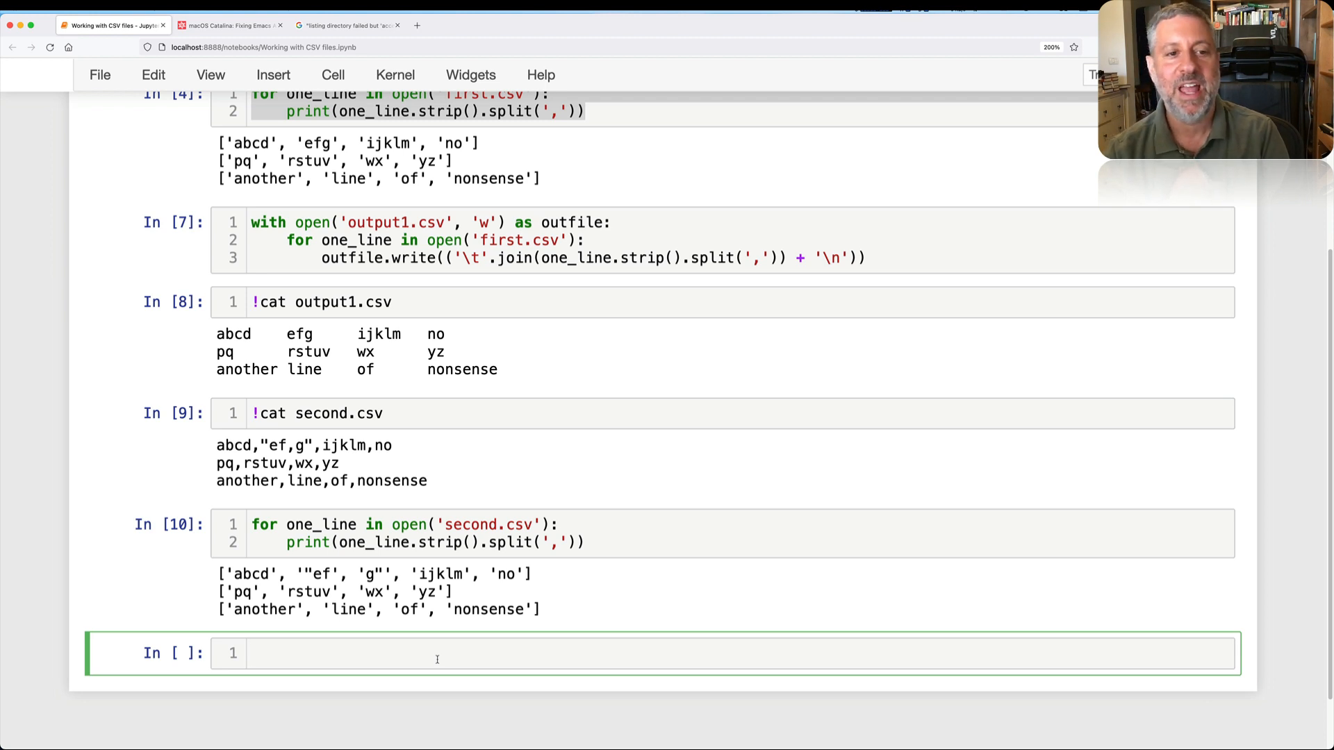
Step: Import csv and run csv.reader loops printing each row of first.csv and second.csv, keeping 'ef,g' intact
{"action": "type", "text": "import csv"}
{"action": "type", "text": "with open('first."}
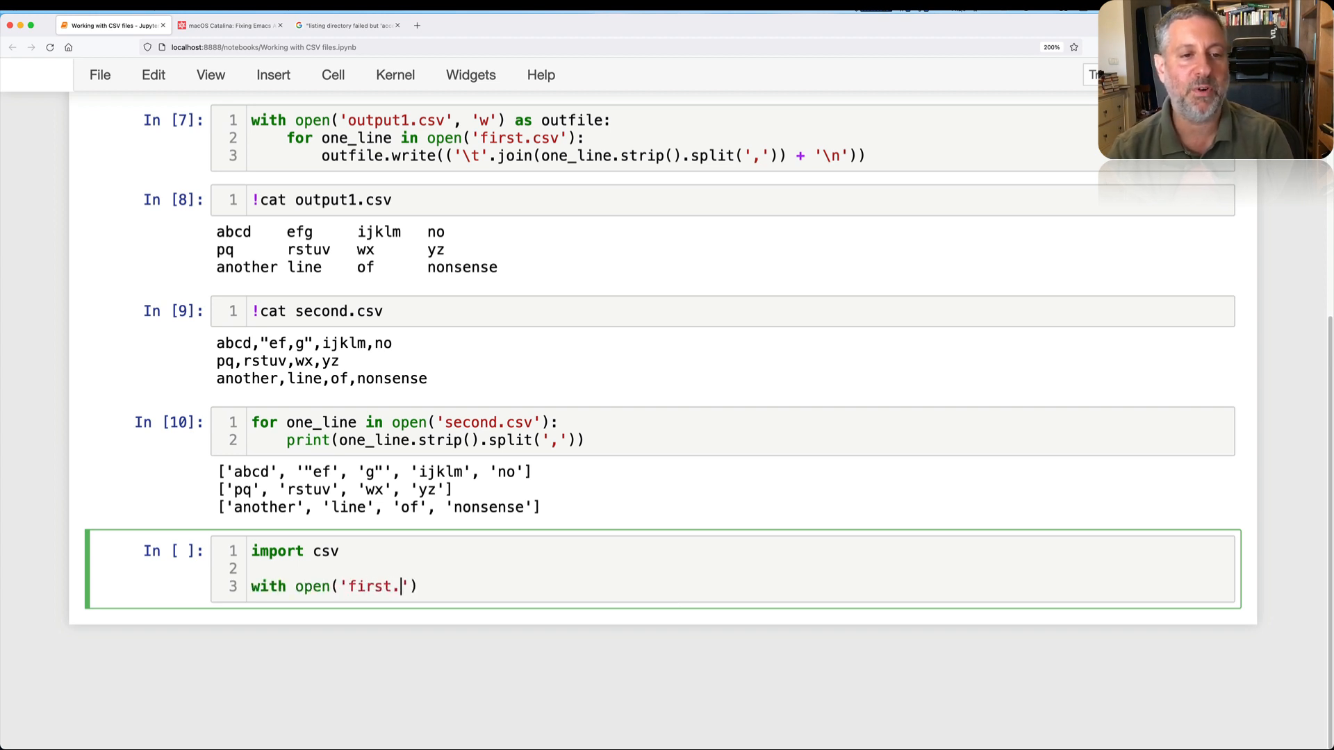
{"action": "type", "text": "csv', 'r')"}
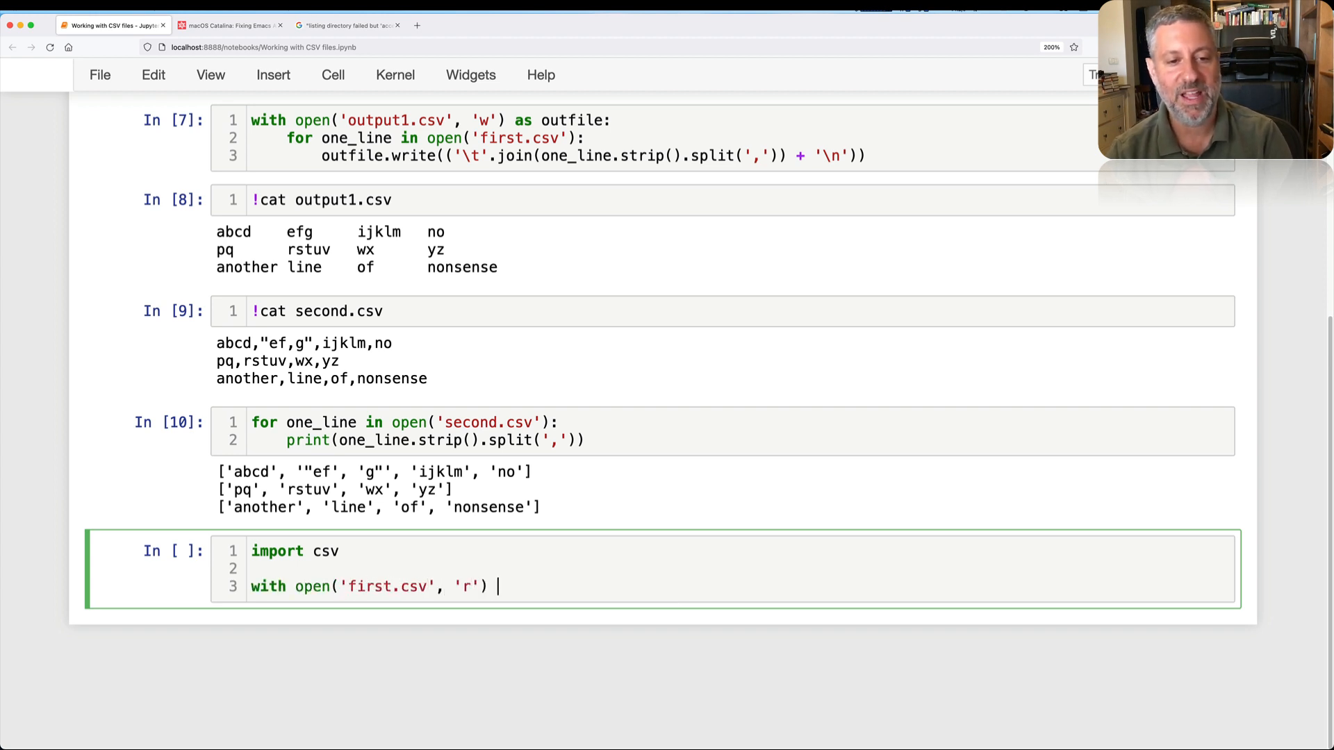
{"action": "type", "text": "as infile:"}
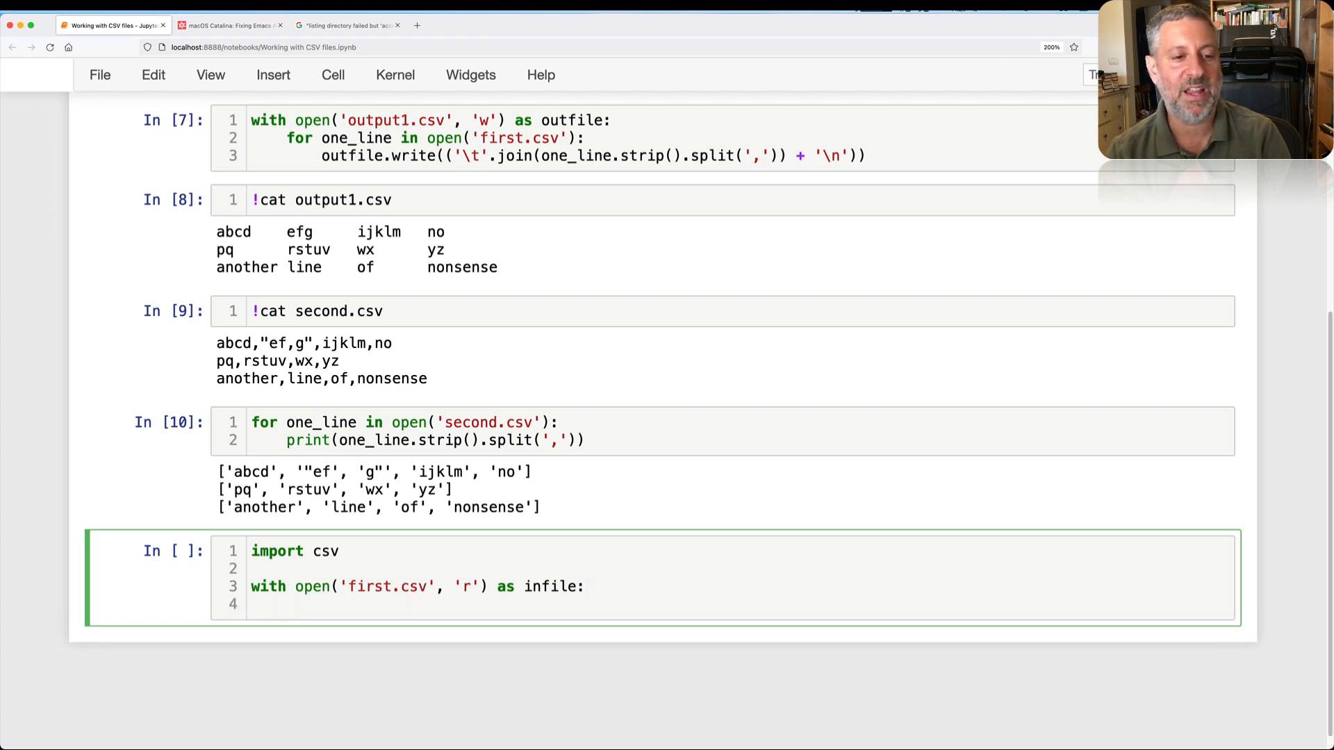
{"action": "type", "text": "r = csv.reader"}
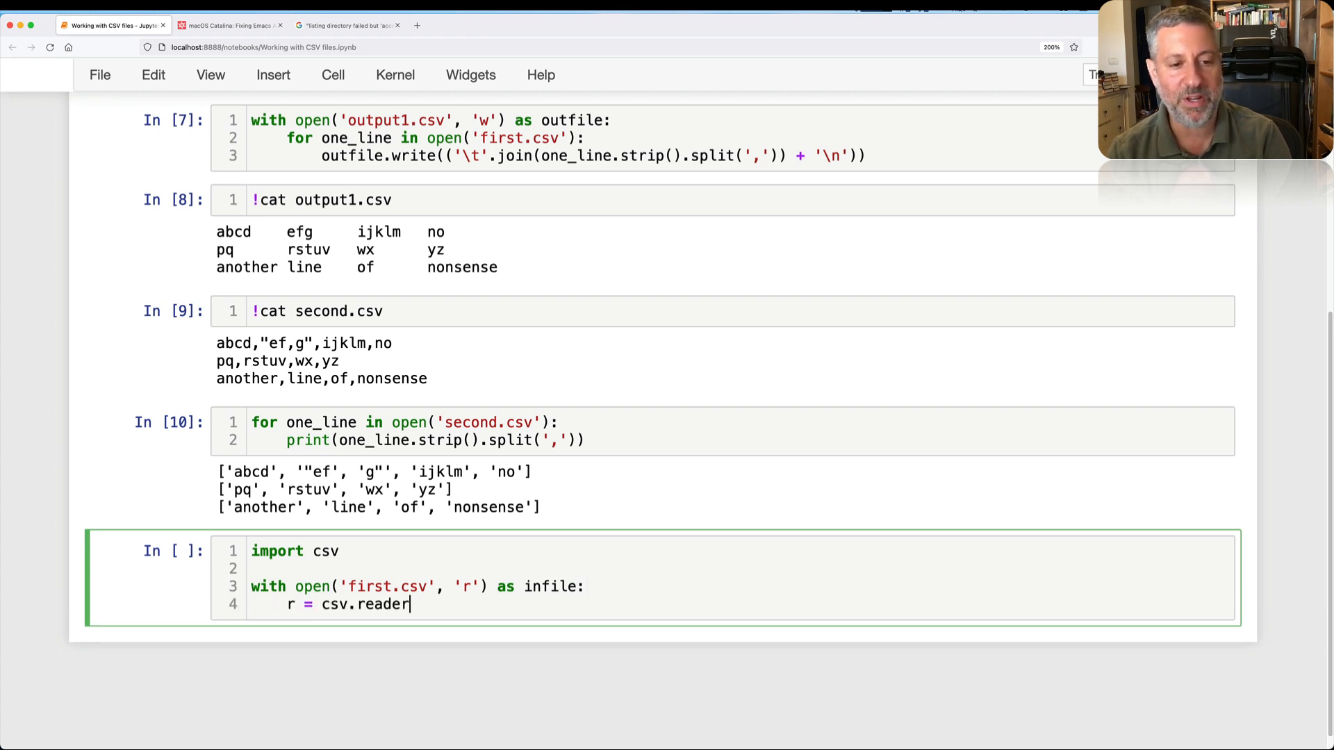
{"action": "type", "text": "(infile)"}
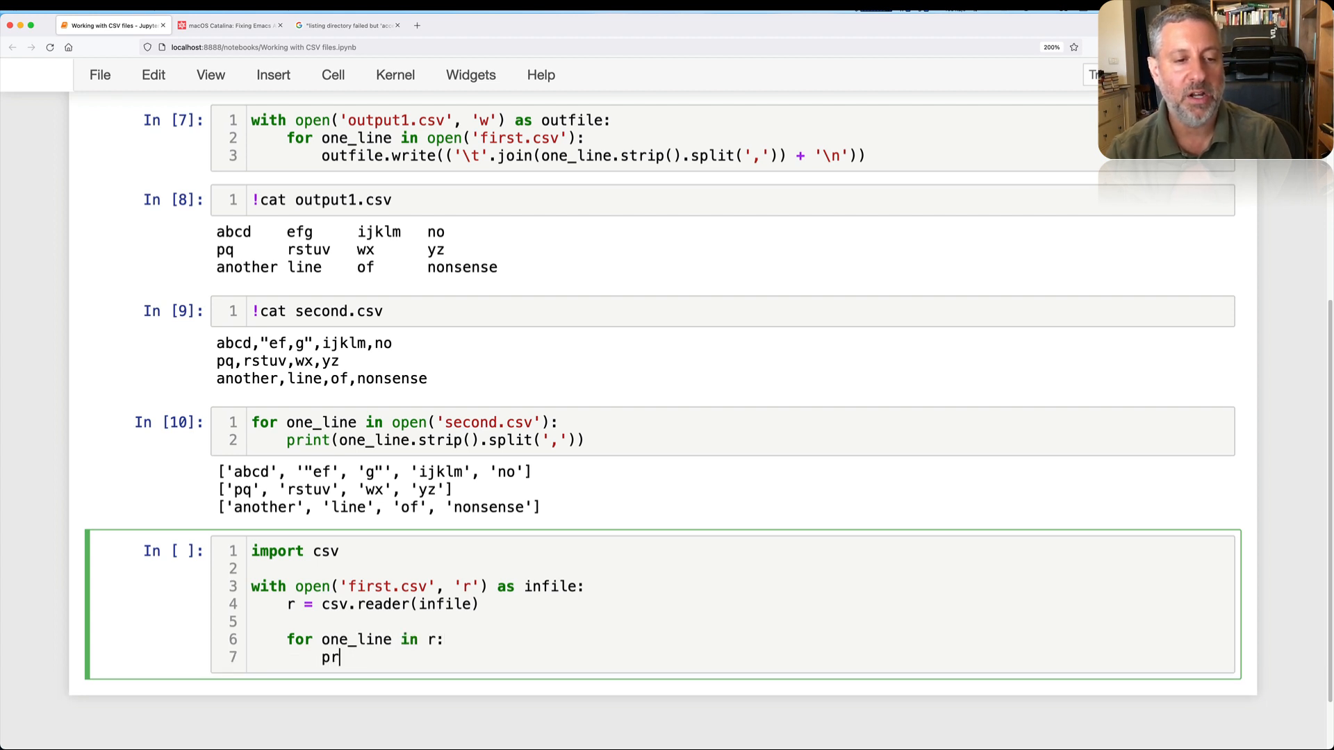
{"action": "type", "text": "int(one_line)"}
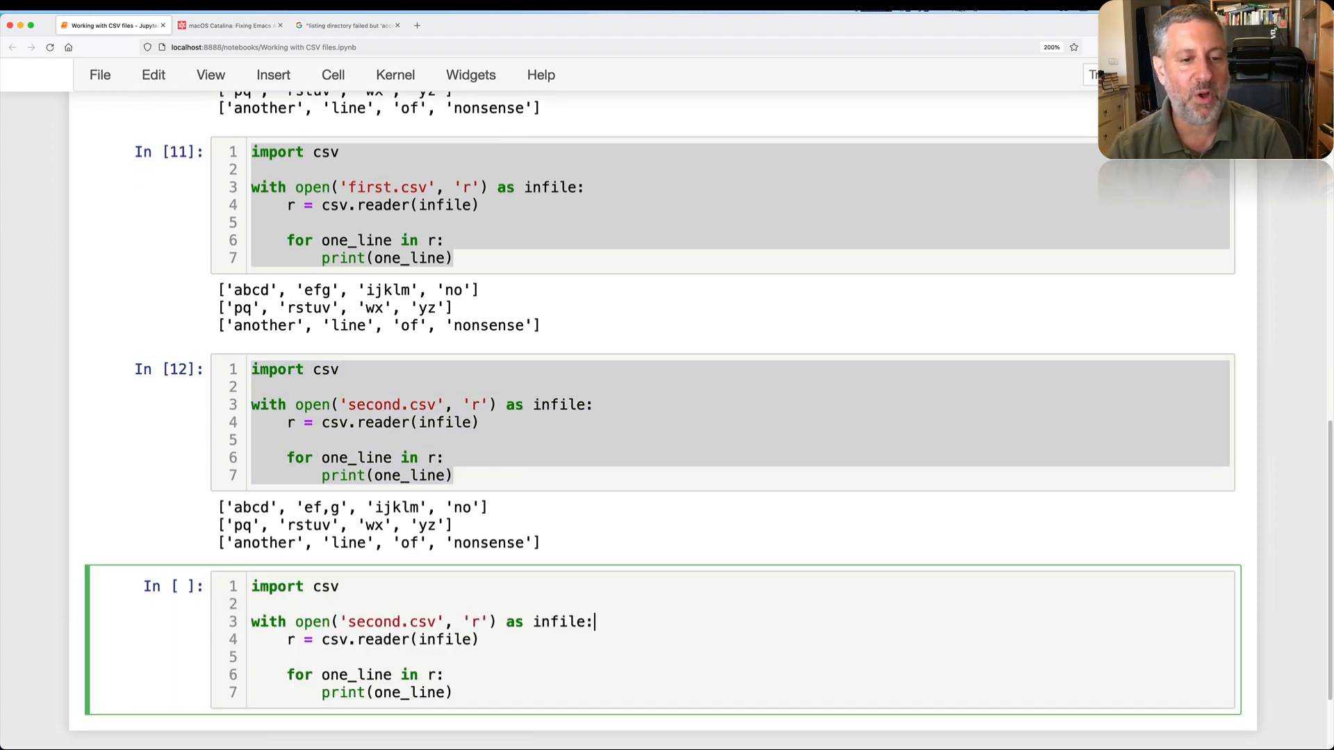
Step: Add open('output2.csv','w') as outfile and o.writerow(one_line) to copy rows, raising AttributeError
{"action": "type", "text": ", open"}
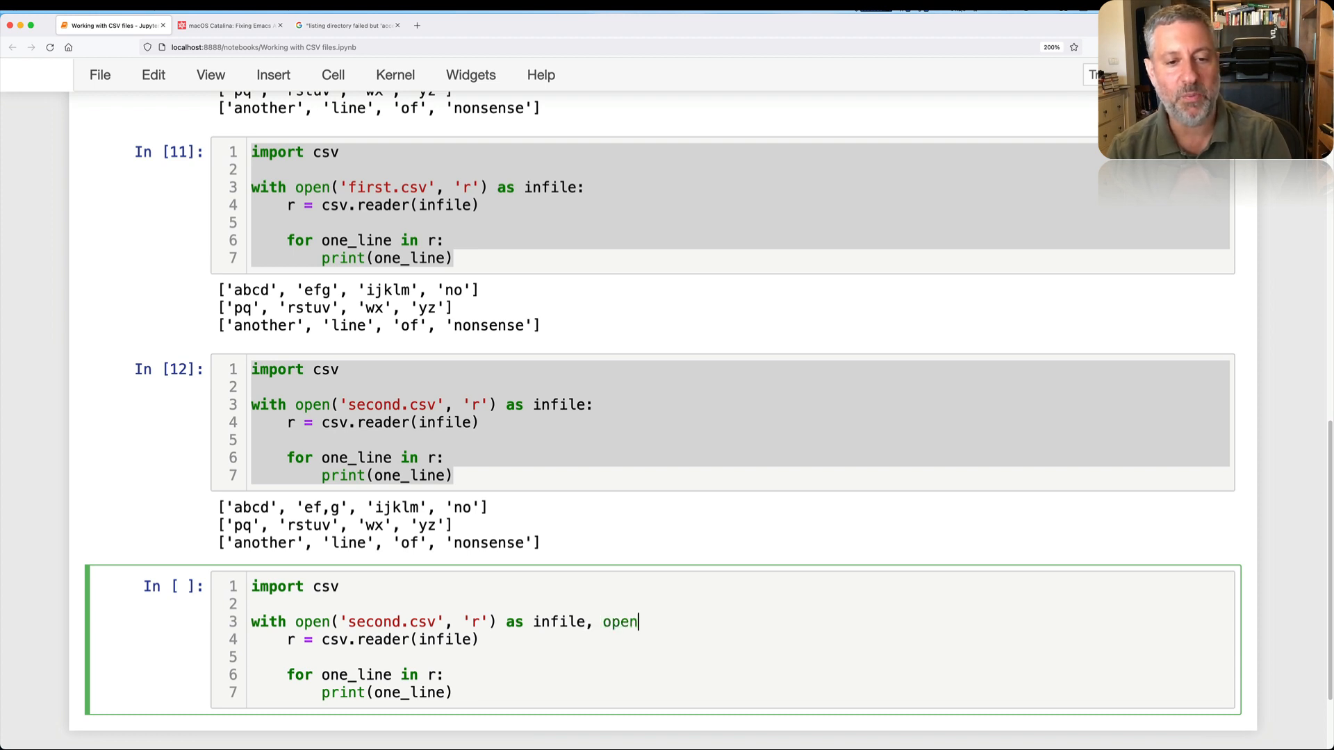
{"action": "type", "text": "('out')"}
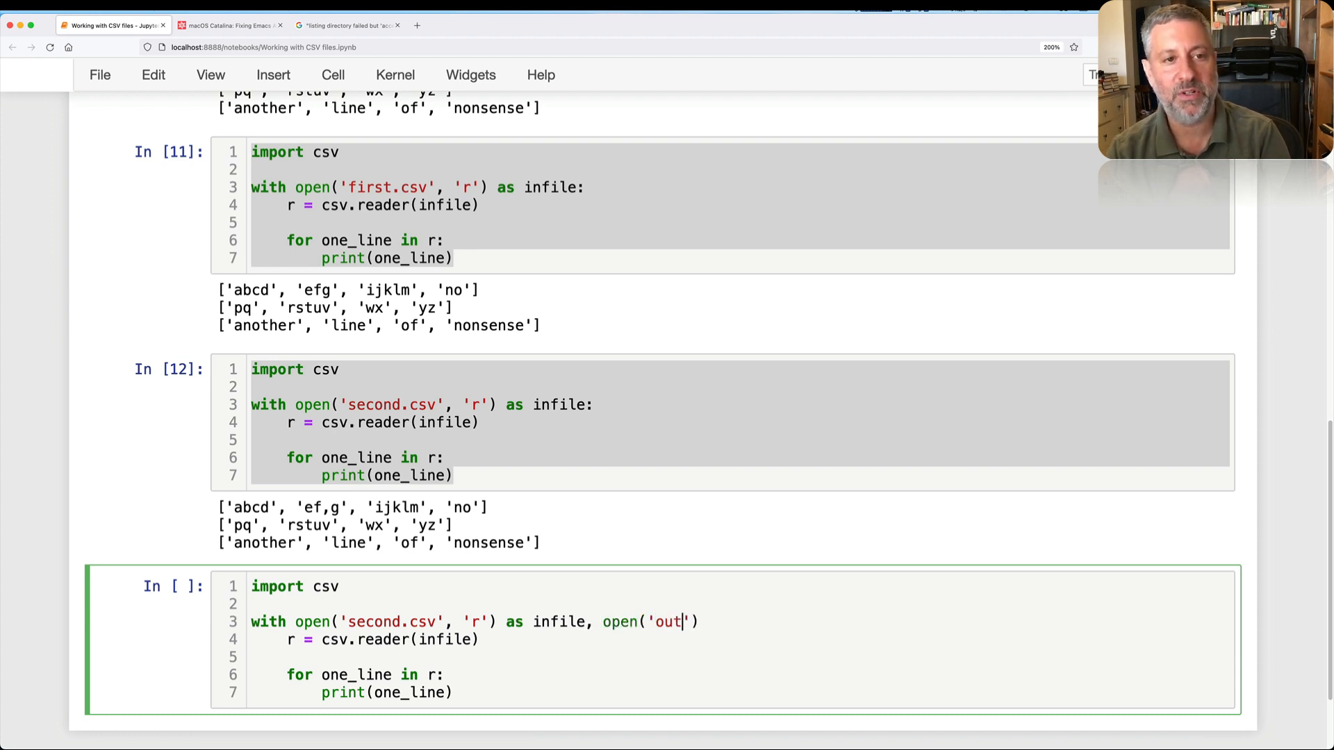
{"action": "type", "text": "put2.csv', 'w"}
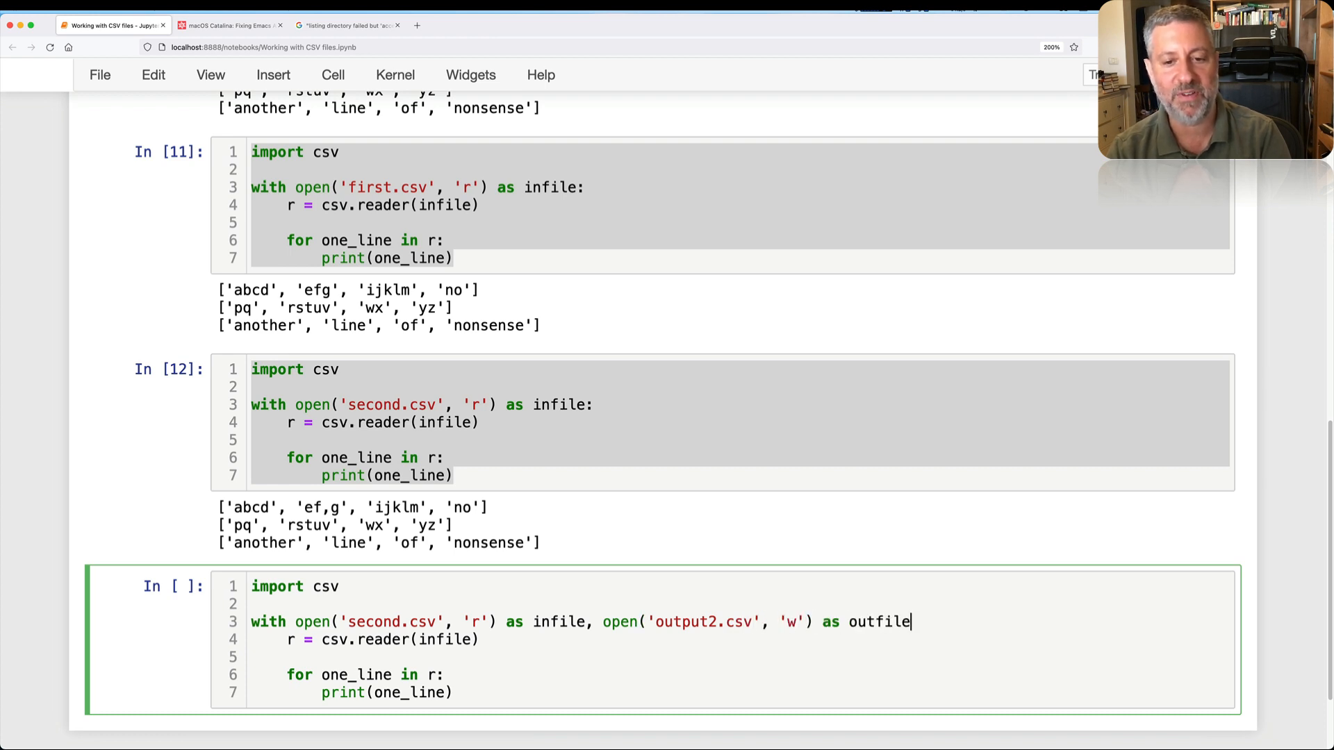
{"action": "type", "text": ":"}
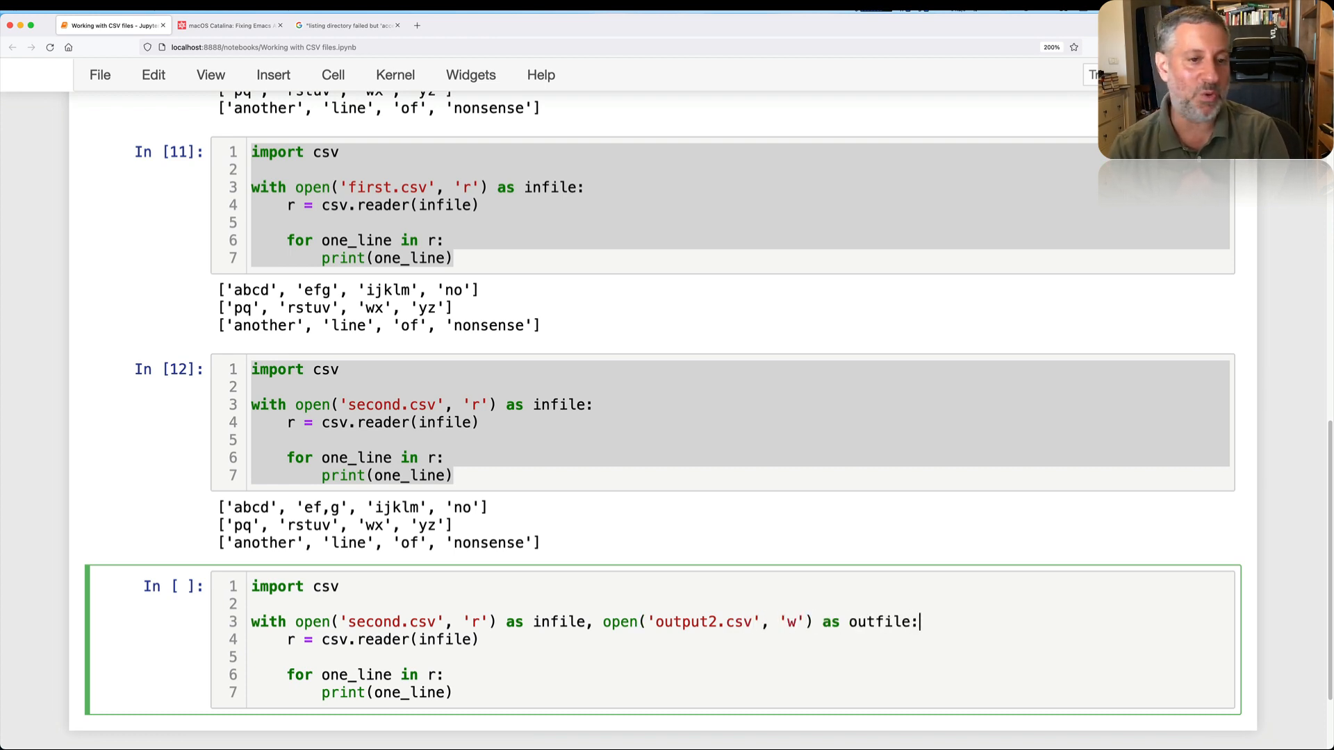
{"action": "type", "text": "o ="}
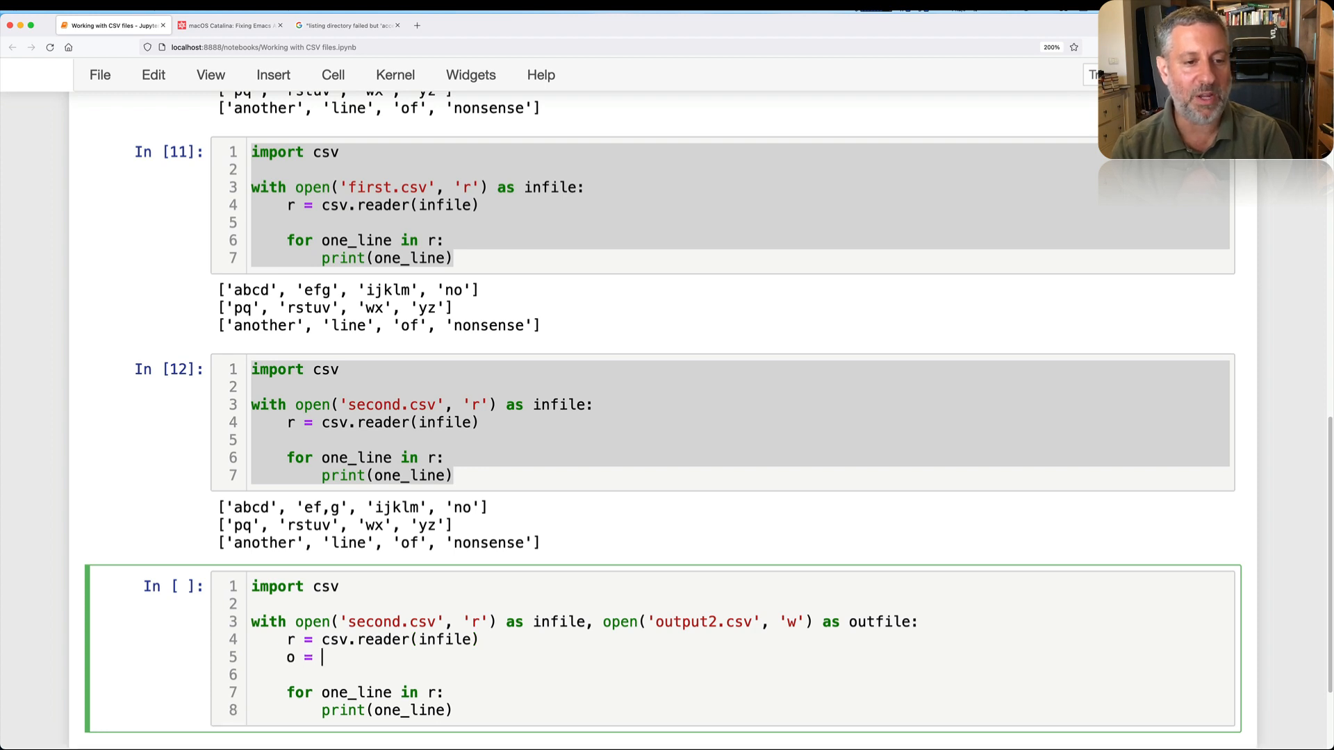
{"action": "type", "text": "csv.reader(outfile"}
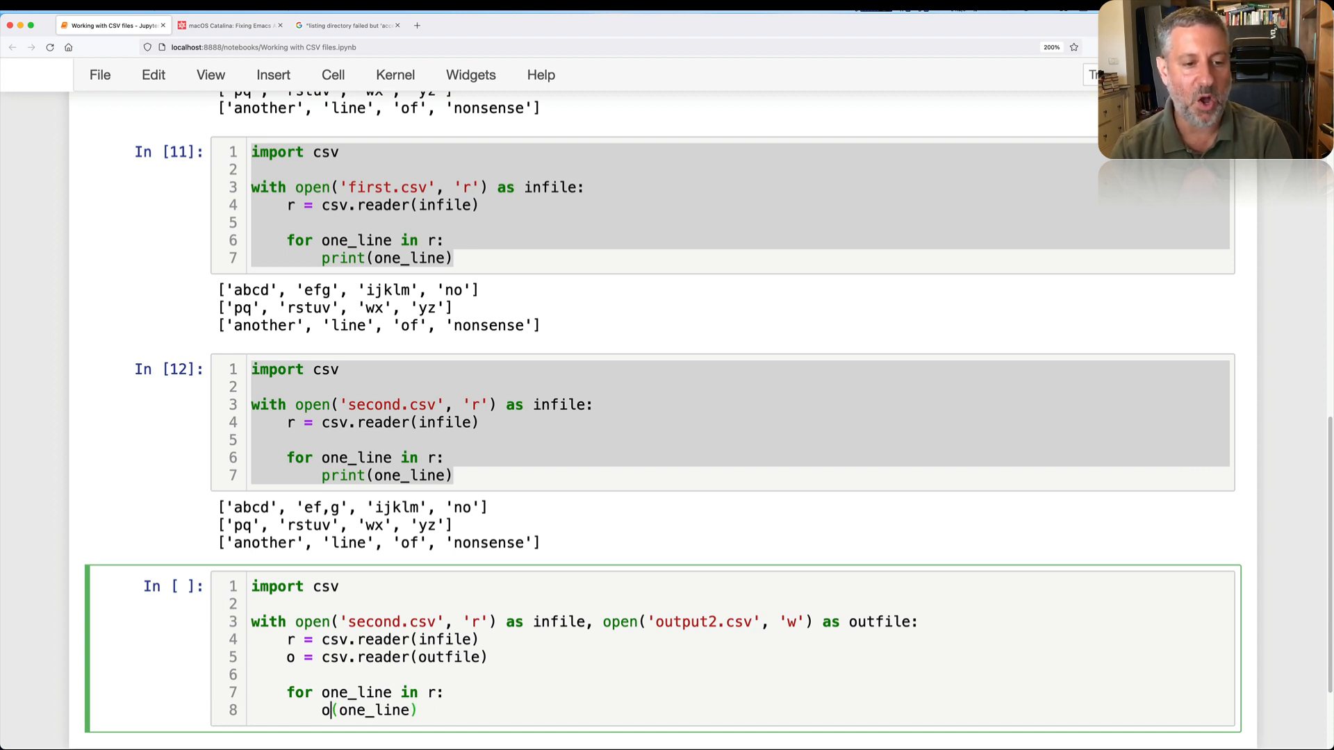
{"action": "type", "text": ".writerow"}
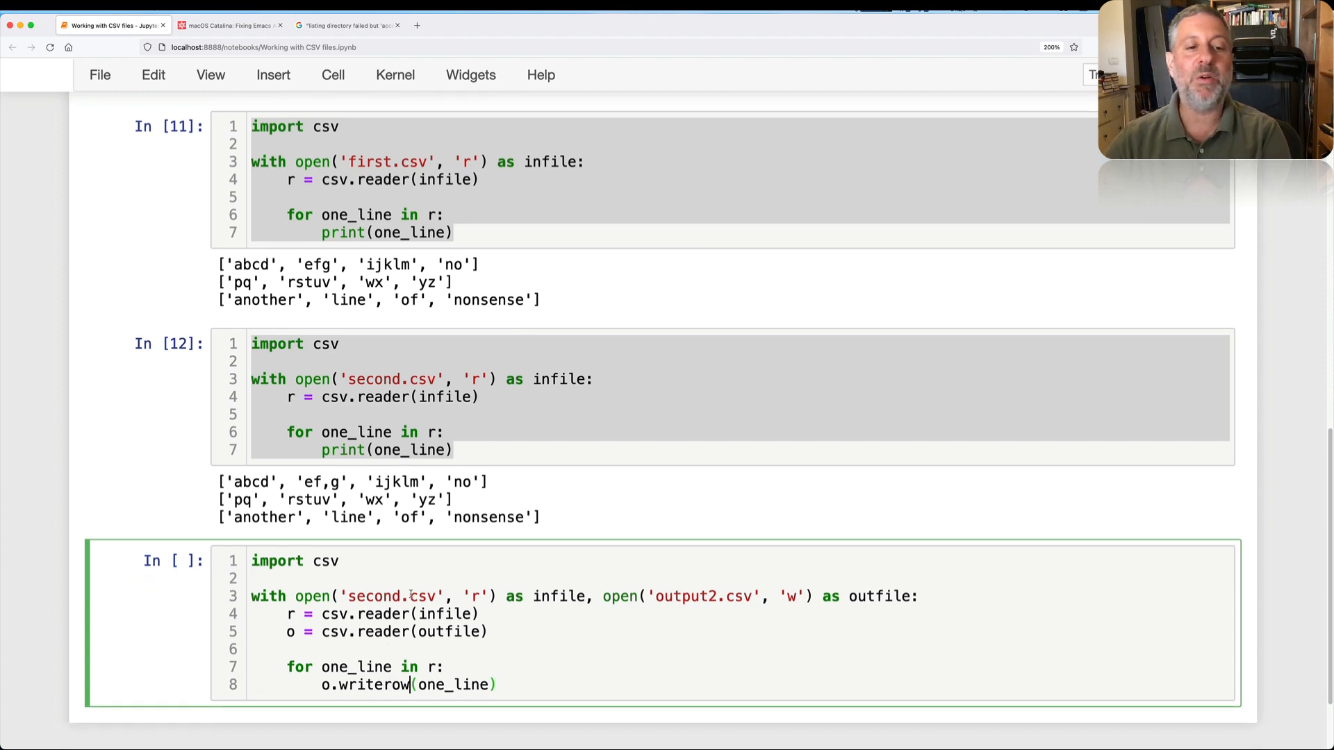
{"action": "scroll", "scroll_direction": "down", "scroll_amount": 3}
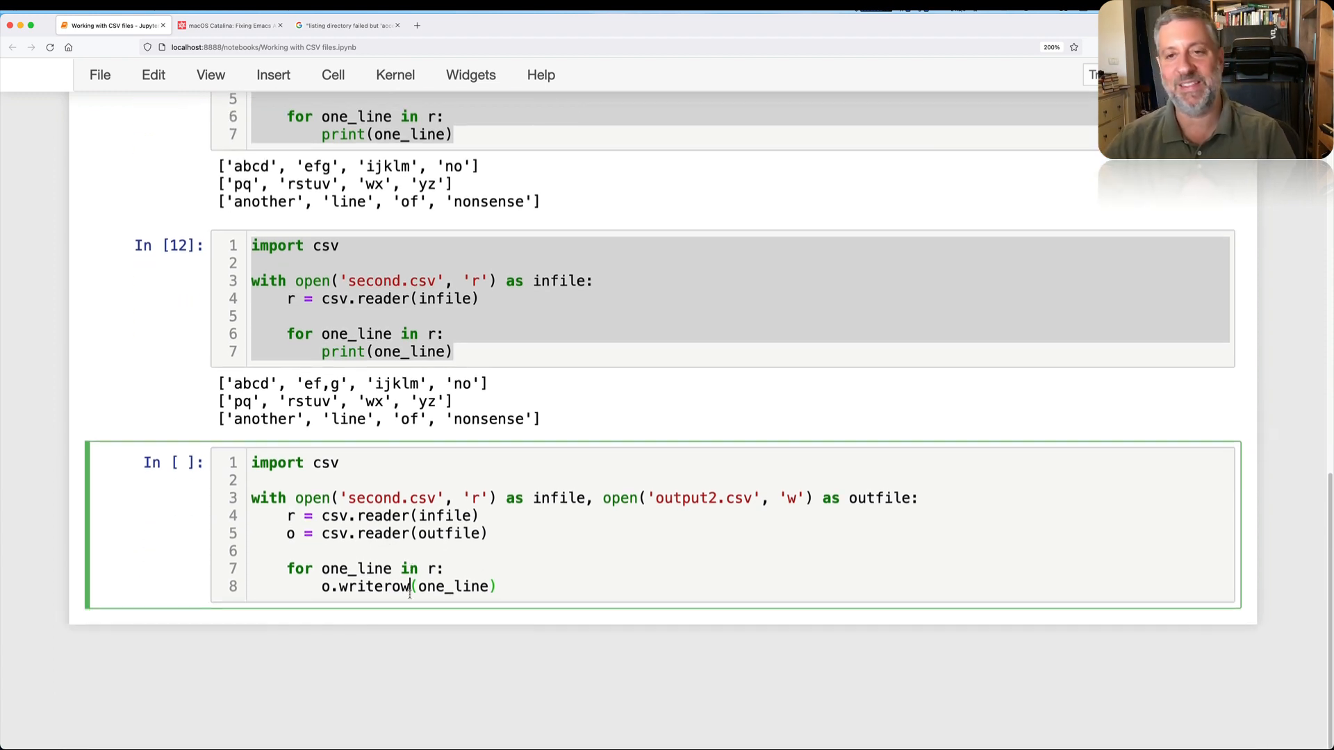
{"action": "key", "text": "shift+enter"}
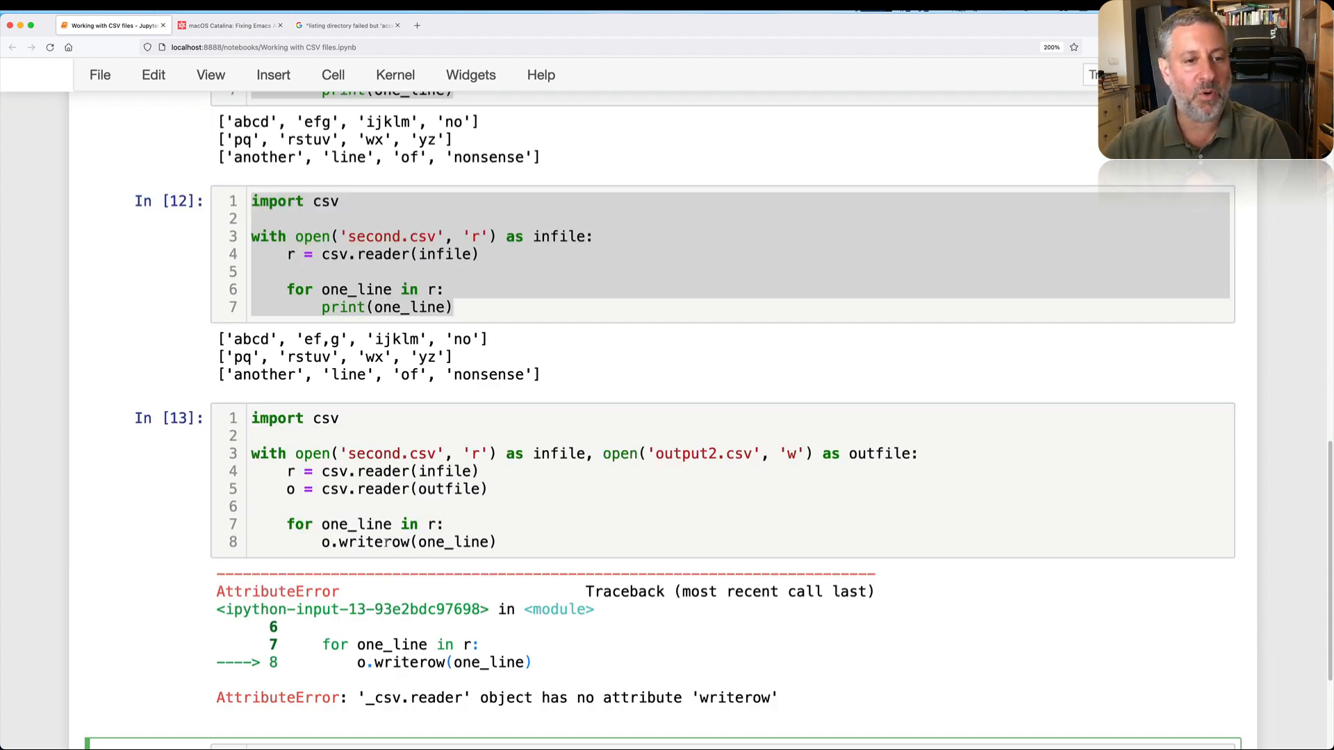
Step: Change csv.reader(outfile) to csv.writer(outfile) and rerun so output2.csv is written
{"action": "left_click", "coordinate": [392, 542]}
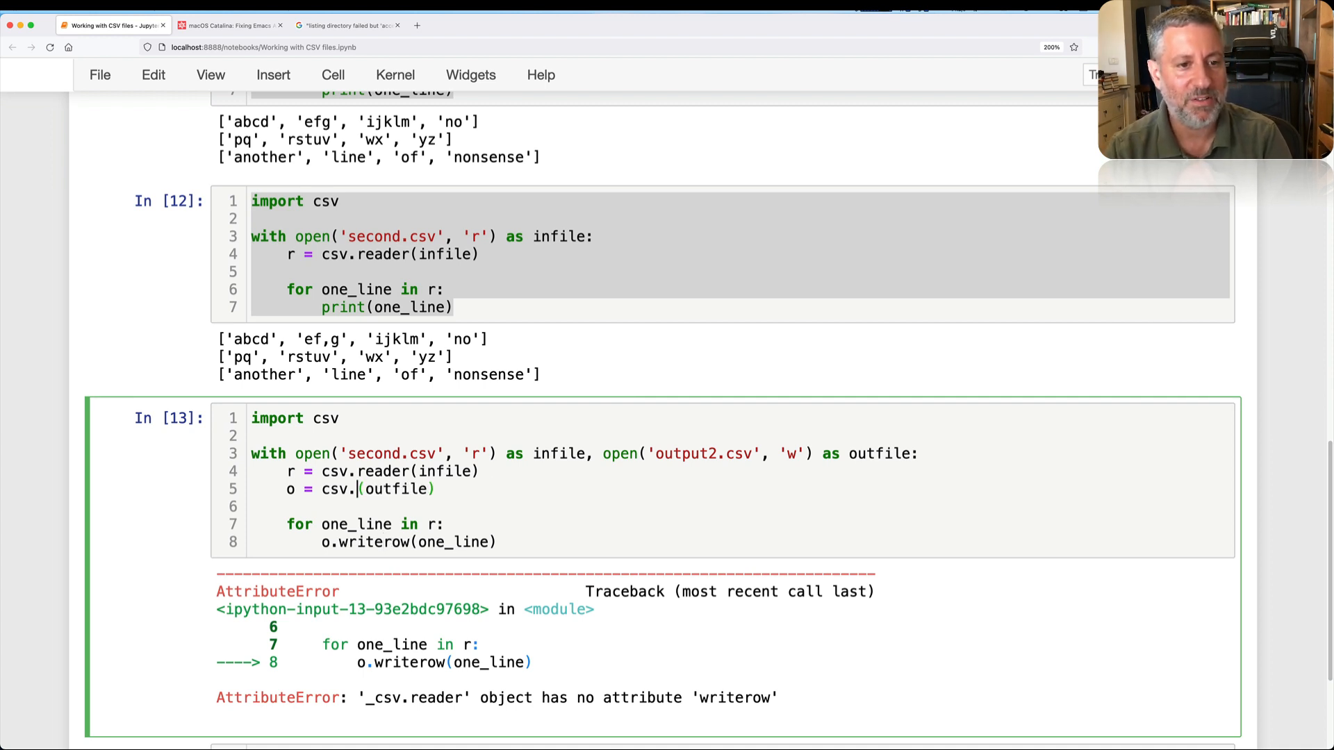
{"action": "key", "text": "shift+Enter"}
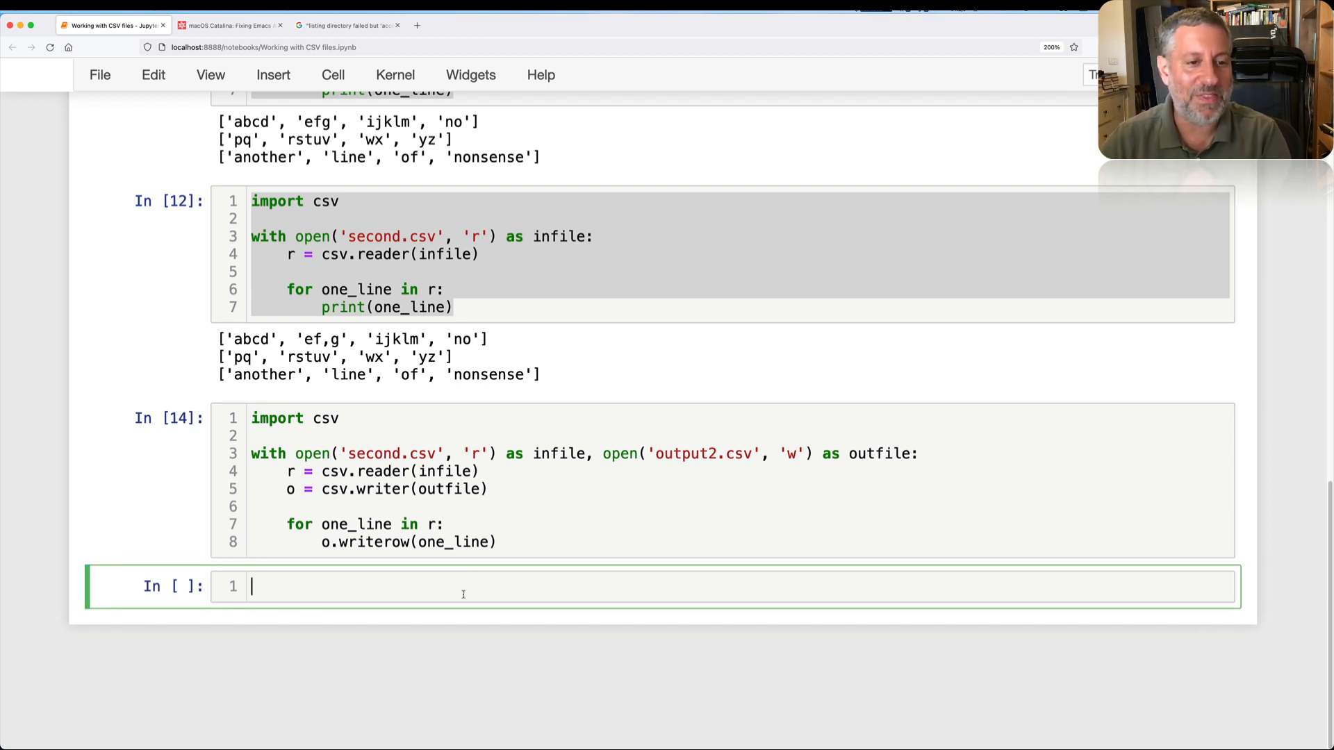
Step: Show output2.csv, add delimiter='\t' to csv.writer, and rerun to get tab-separated rows
{"action": "type", "text": "!cat output2.csv"}
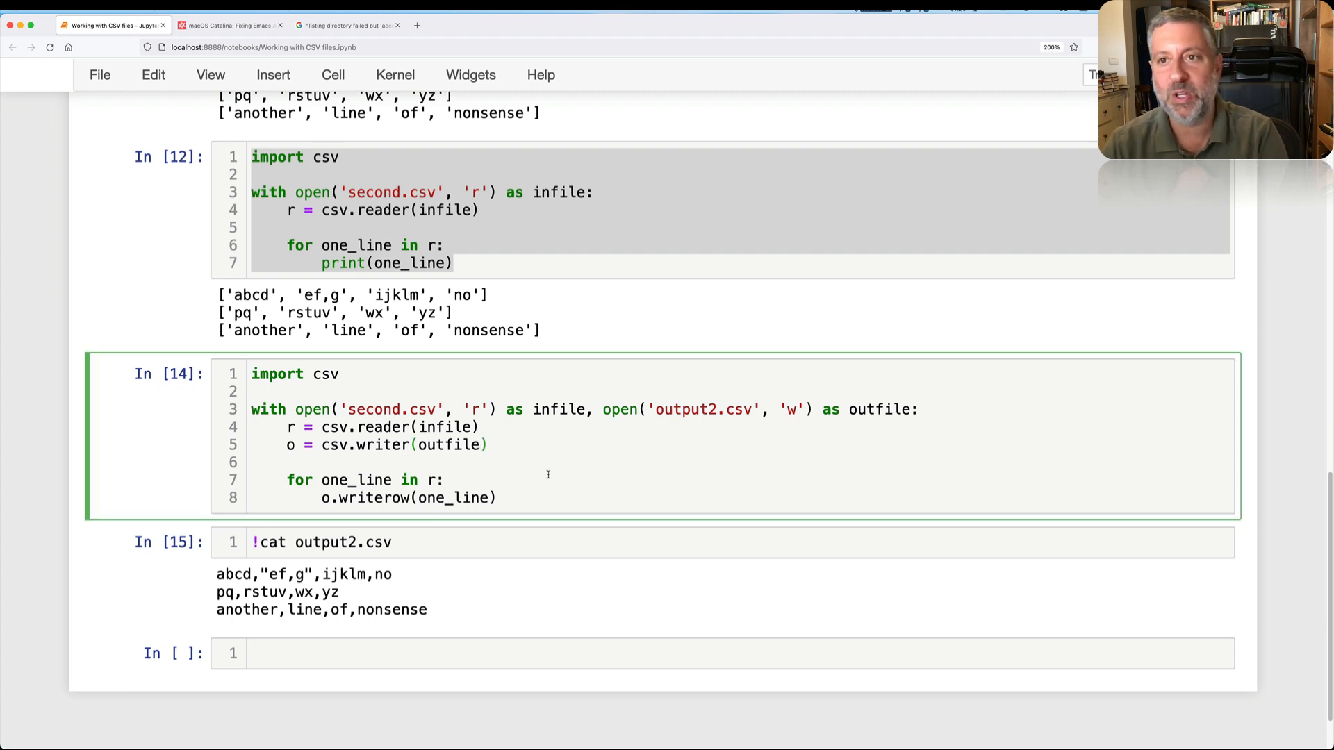
{"action": "type", "text": ","}
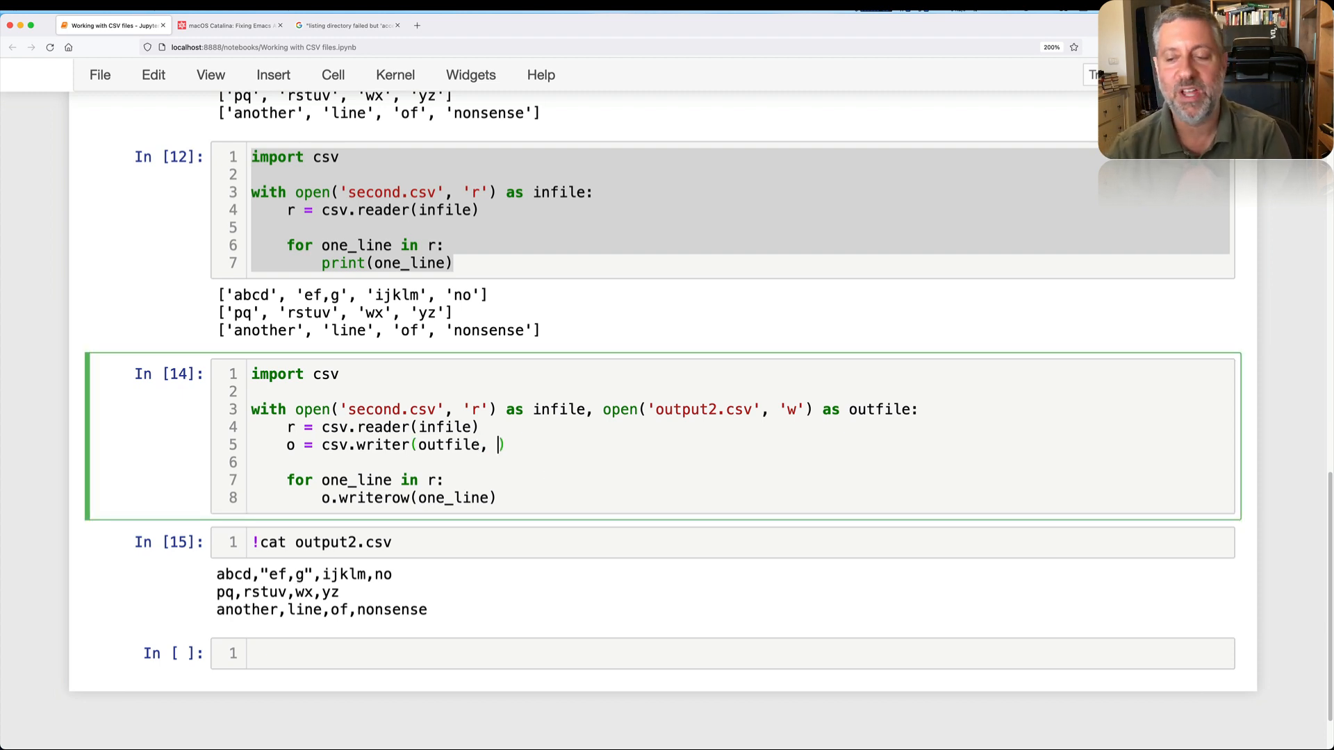
{"action": "type", "text": "delimiter='\\t"}
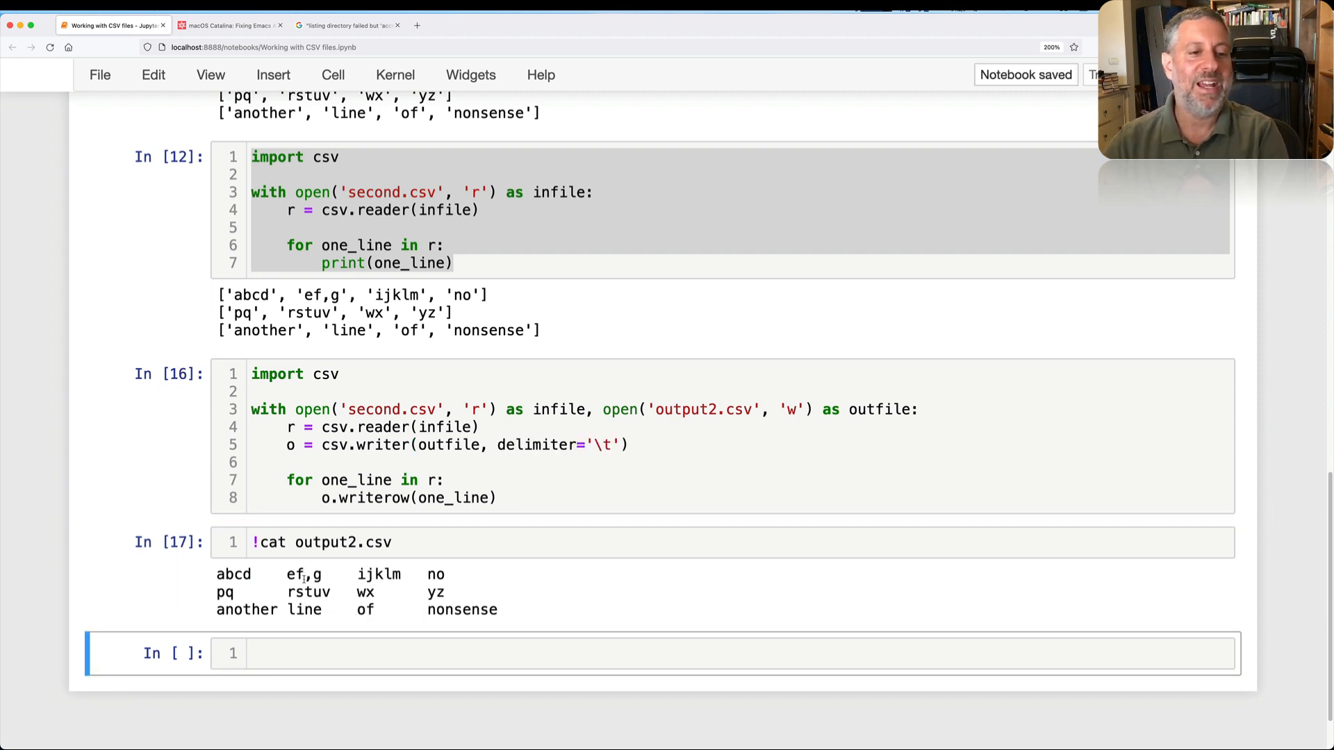
{"action": "left_click", "coordinate": [596, 573]}
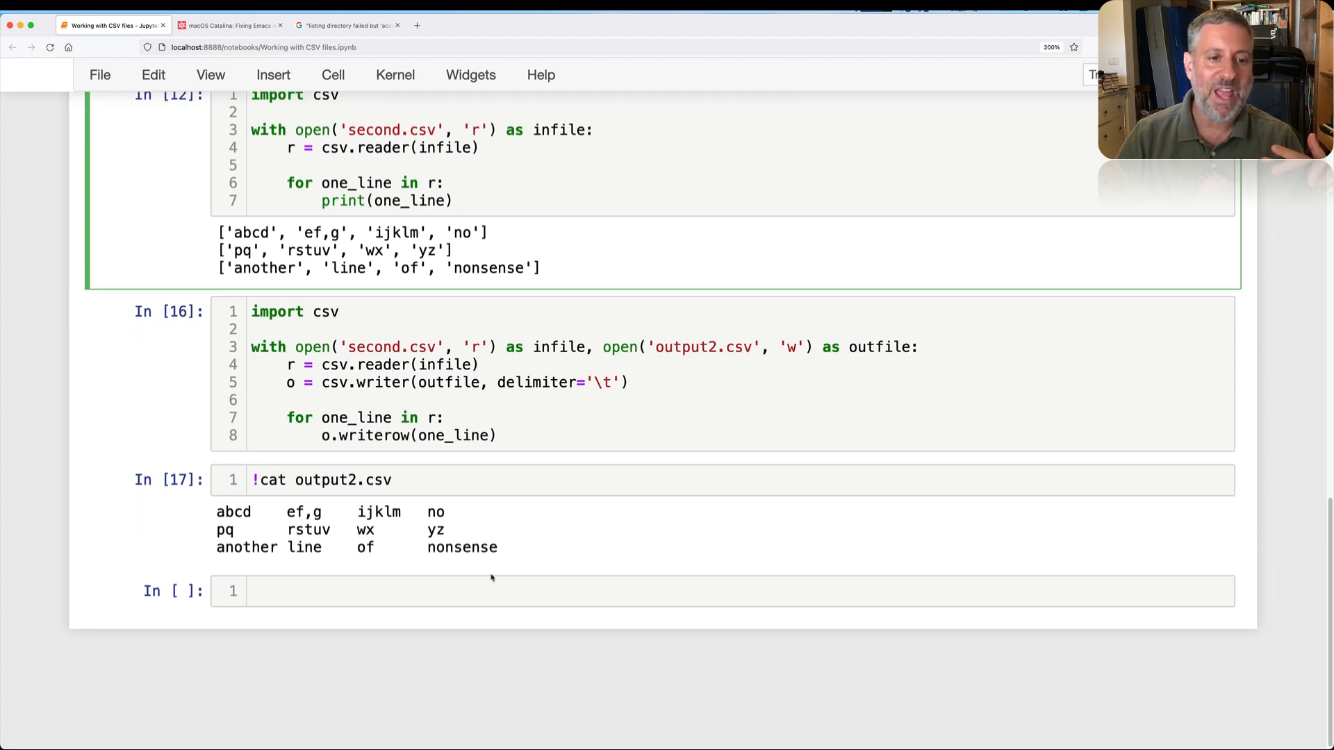
Step: Import pandas and load first.csv with pd.read_csv, showing abcd as column headers
{"action": "left_click", "coordinate": [494, 592]}
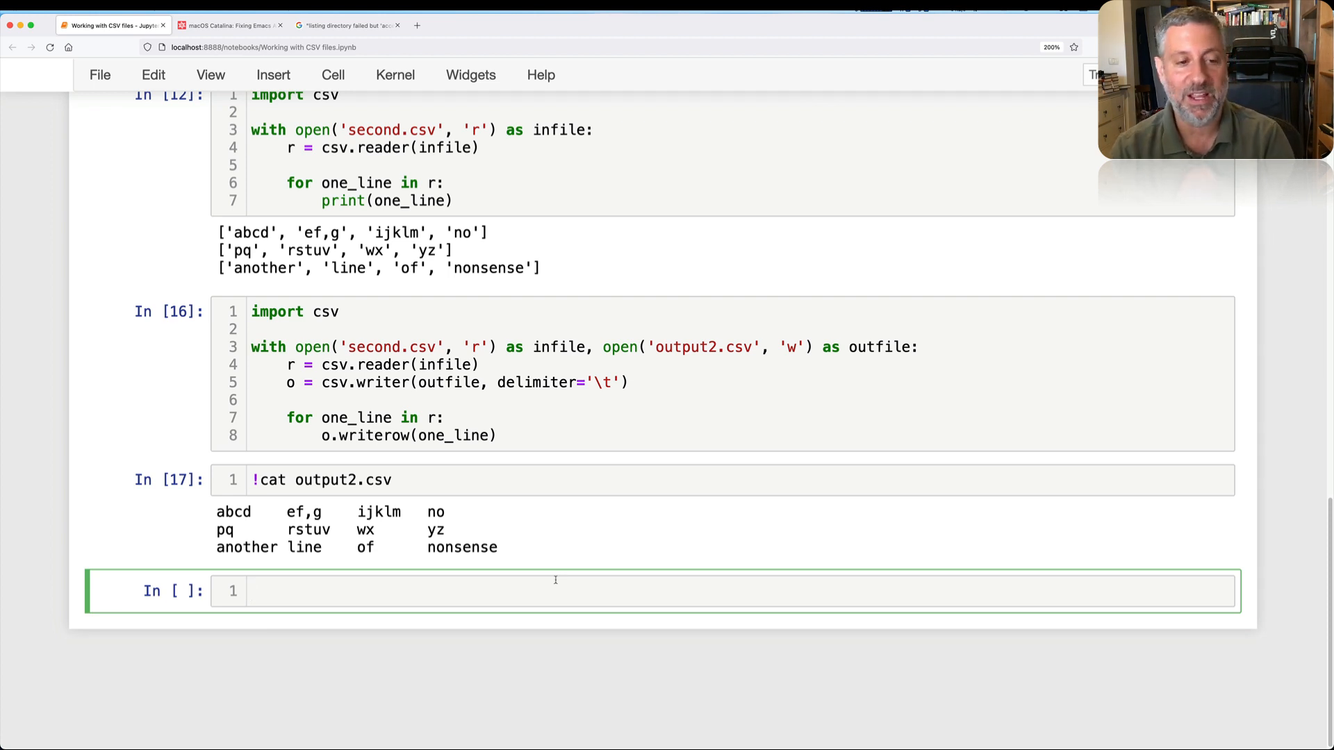
{"action": "type", "text": "import pandas as pd"}
{"action": "type", "text": "pd.read_csv('first.csv"}
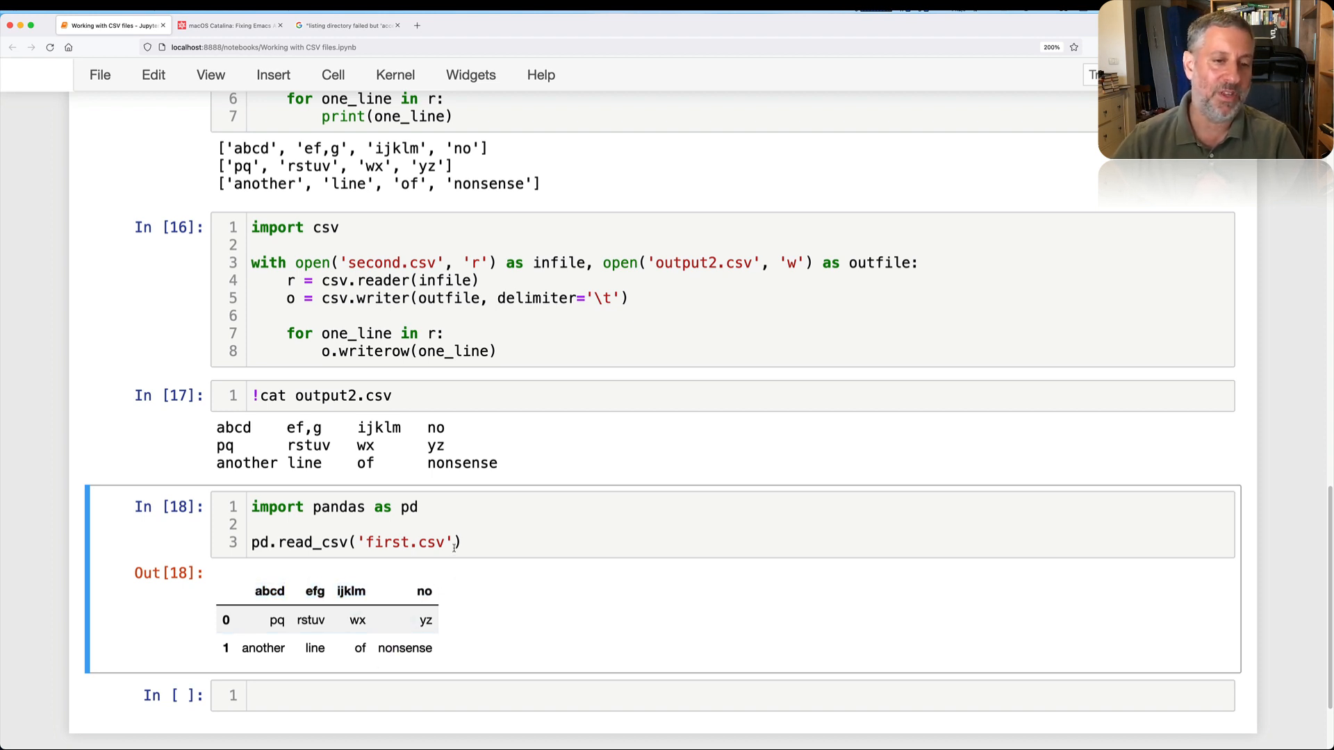
Step: Reload first.csv, second.csv and output2.csv with header=None, leaving output2.csv mangled
{"action": "type", "text": ",header=None"}
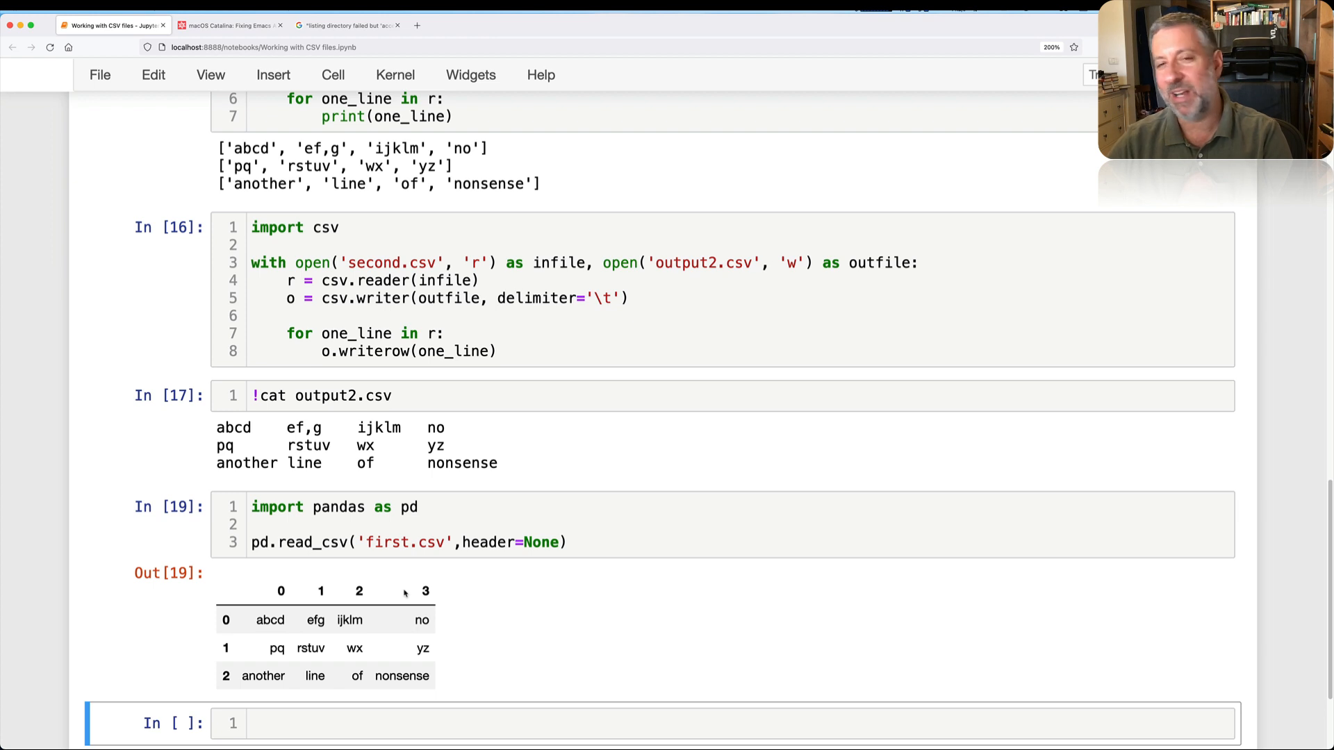
{"action": "left_click", "coordinate": [349, 620]}
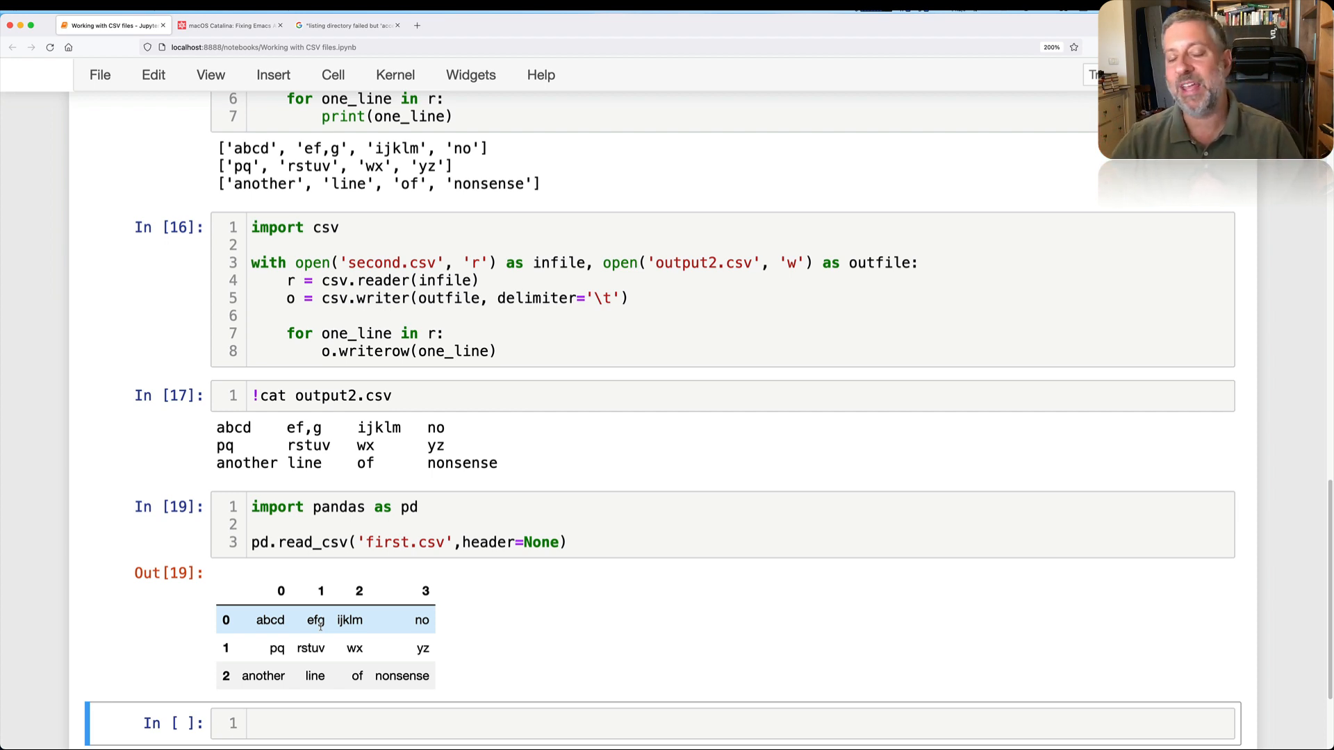
{"action": "mouse_move", "coordinate": [450, 675]}
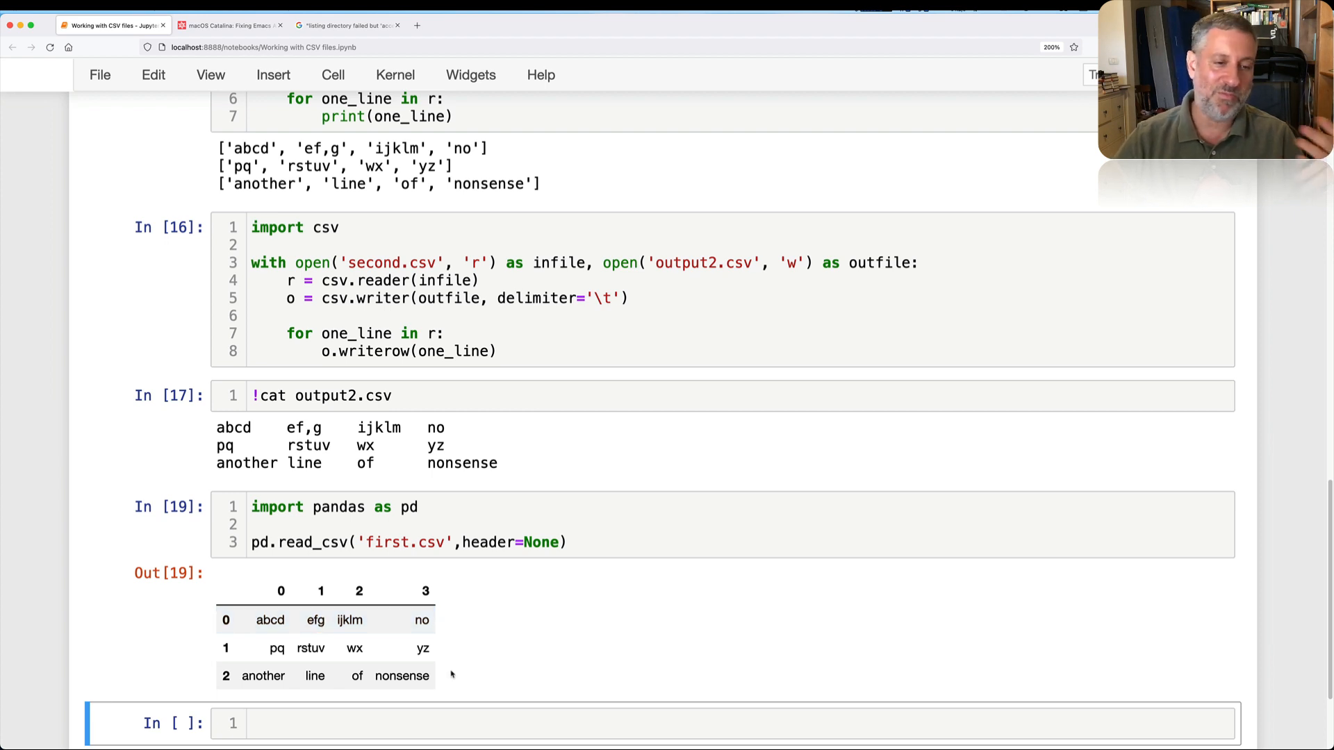
{"action": "left_click", "coordinate": [387, 477]}
{"action": "type", "text": "pd.read_csv('second.csv',header=None"}
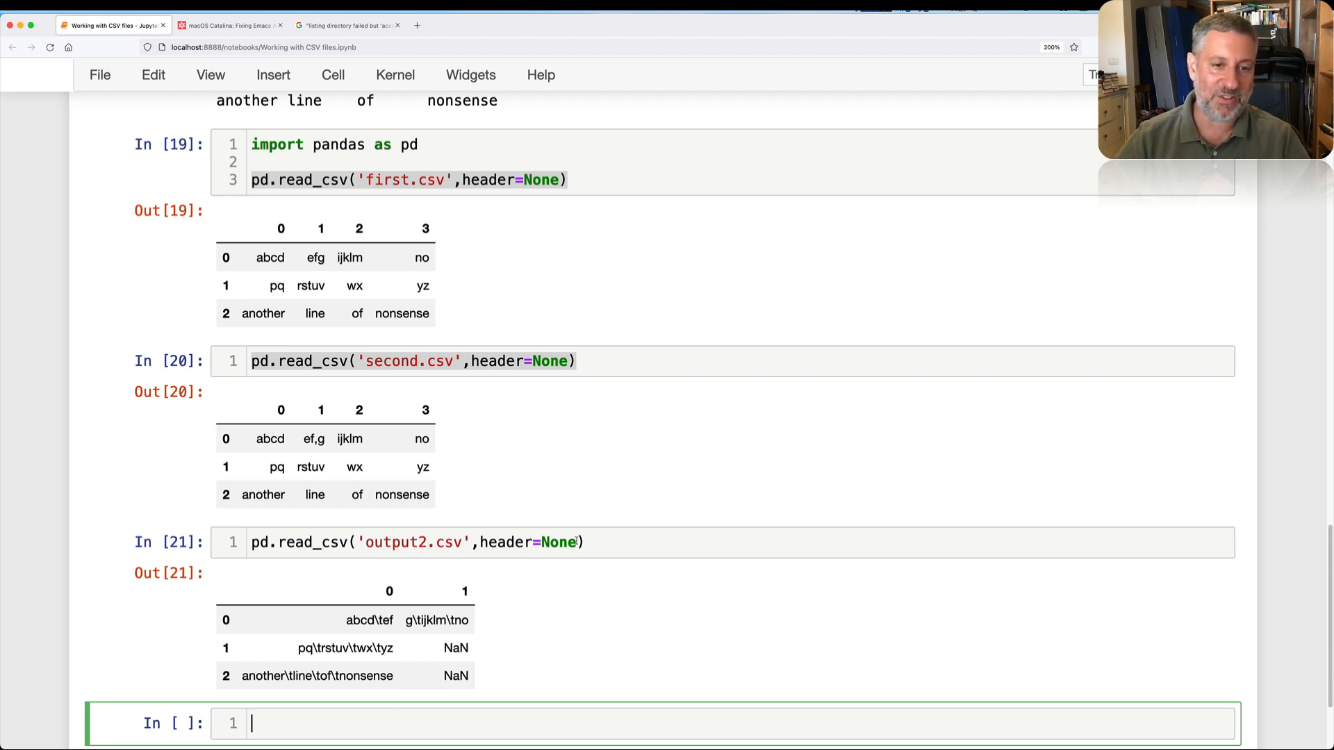
Step: Add sep='\t' so output2.csv loads as a four-column table, then begin a help call
{"action": "type", "text": ", sep='\\t"}
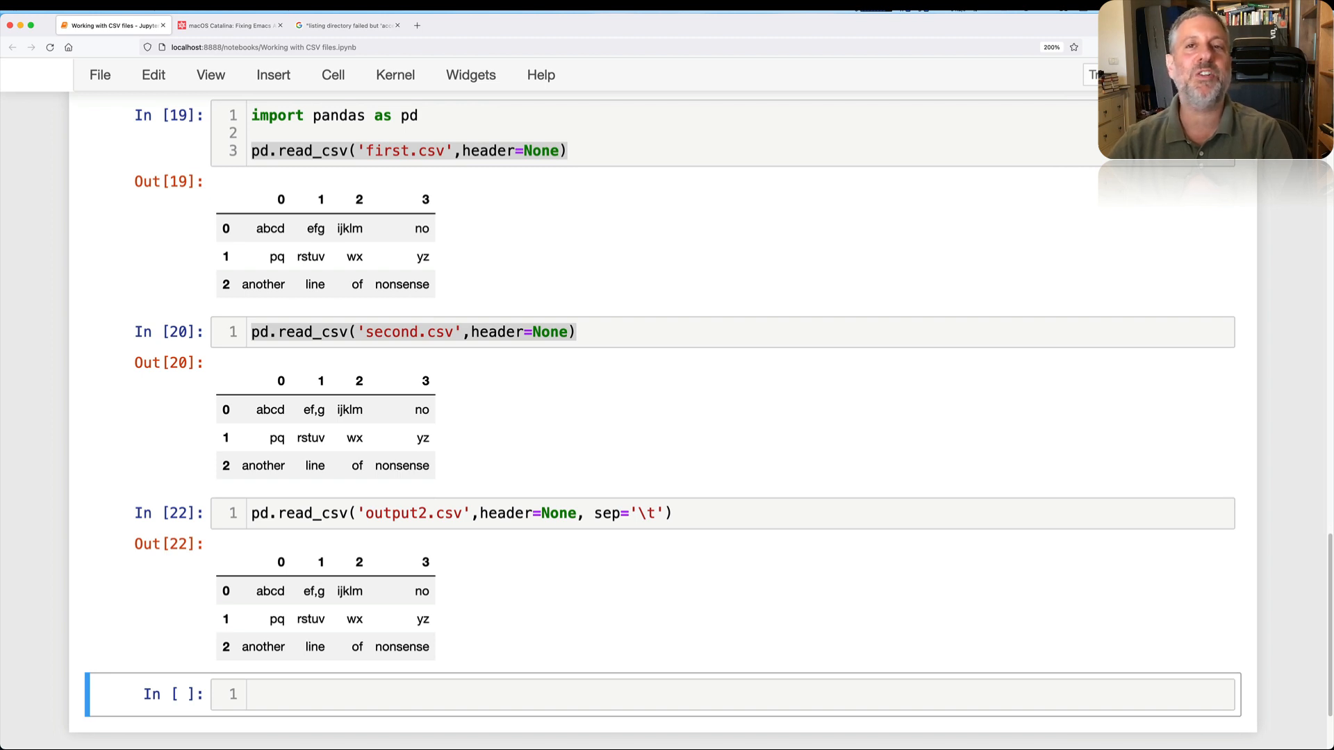
{"action": "type", "text": "help(pd.read_csv"}
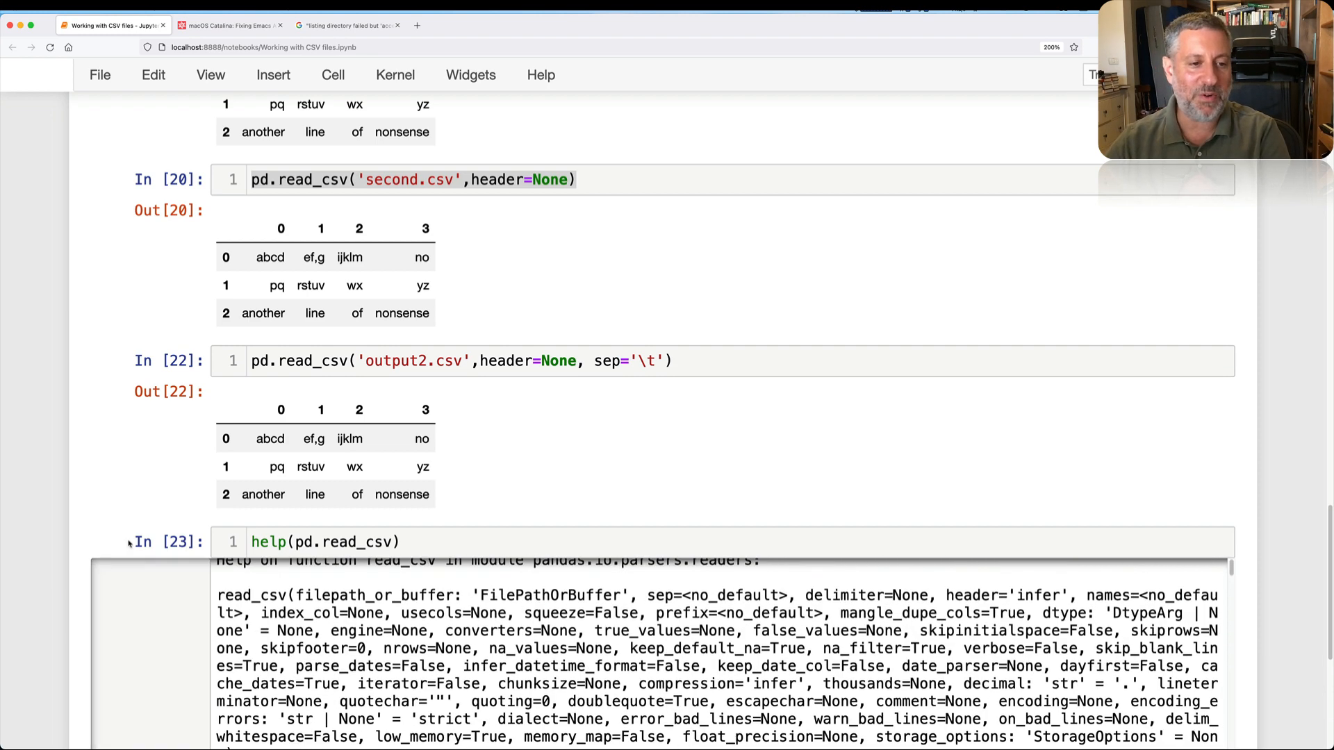
Step: List third.csv with !cat, revealing its One,Two,Three,Four header row
{"action": "scroll", "scroll_direction": "down", "scroll_amount": 3}
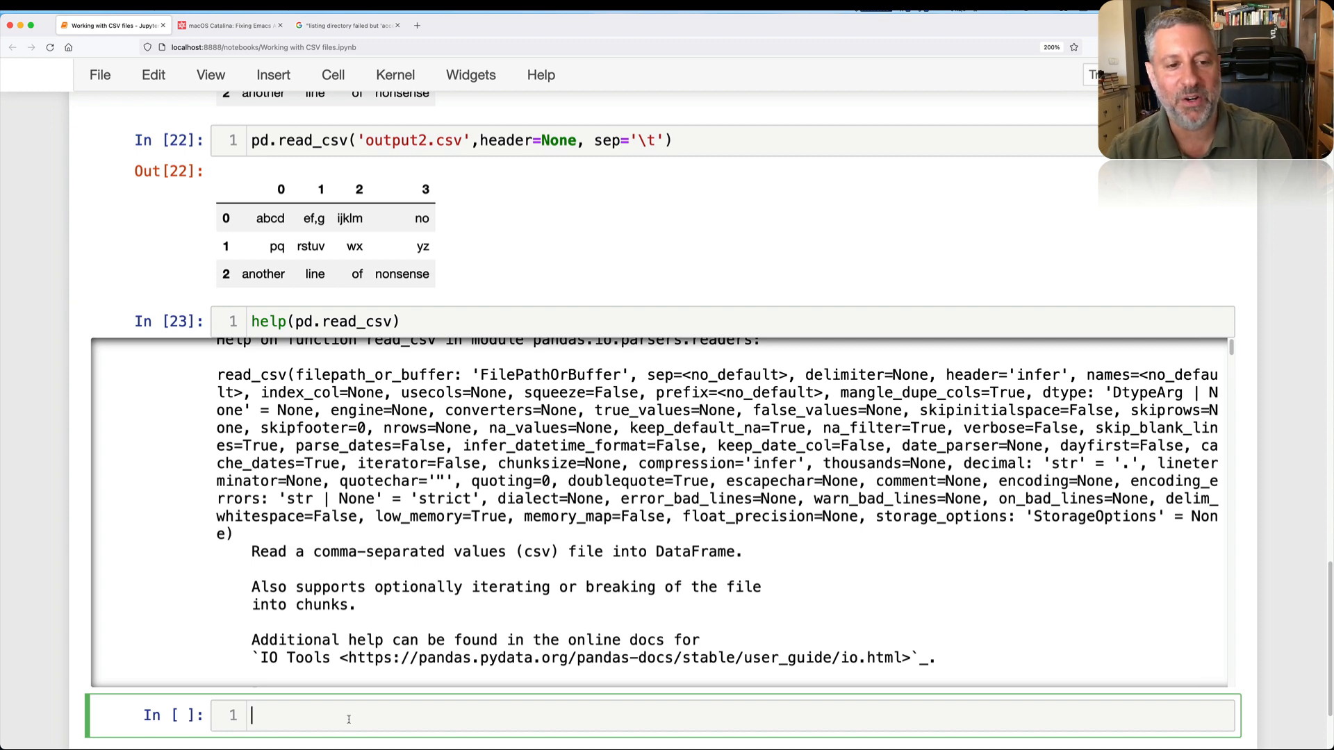
{"action": "type", "text": "!cat third.csv"}
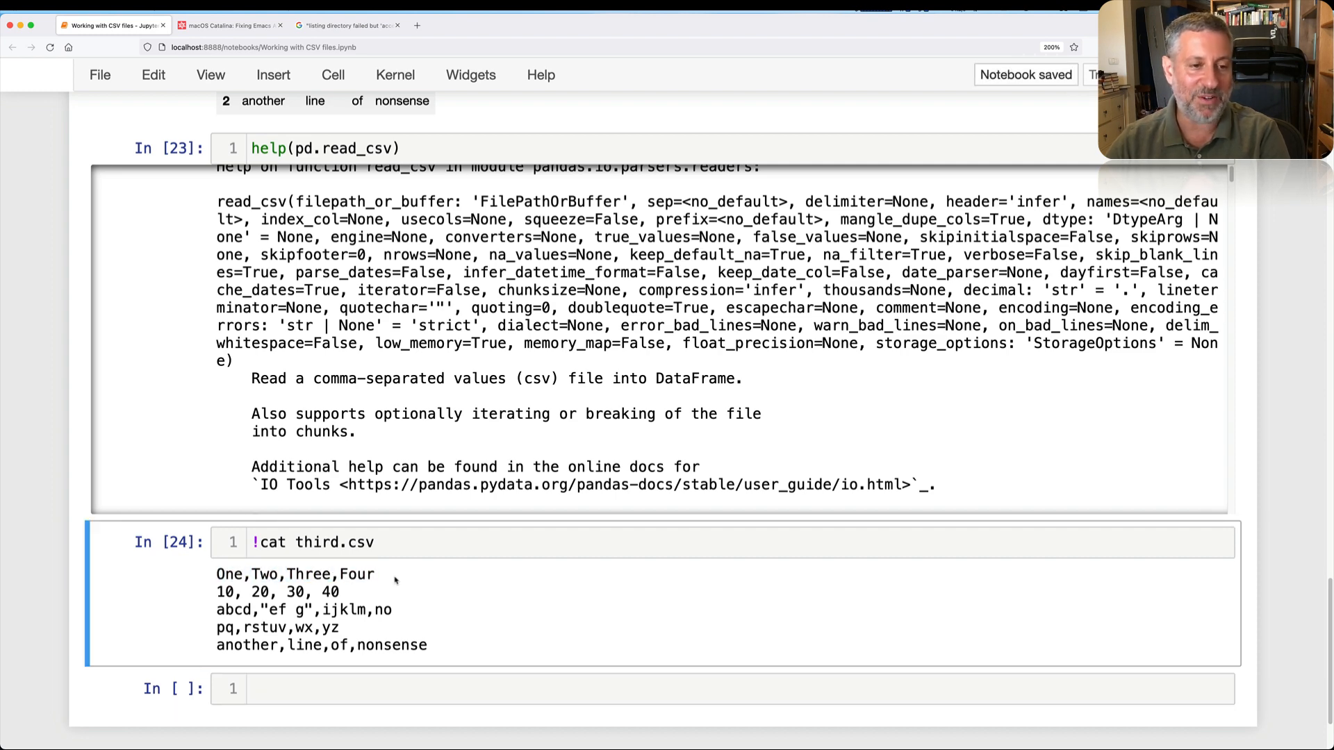
Step: Begin a pd.read_csv call in a fresh cell beneath the third.csv listing
{"action": "scroll", "scroll_direction": "down", "scroll_amount": 3}
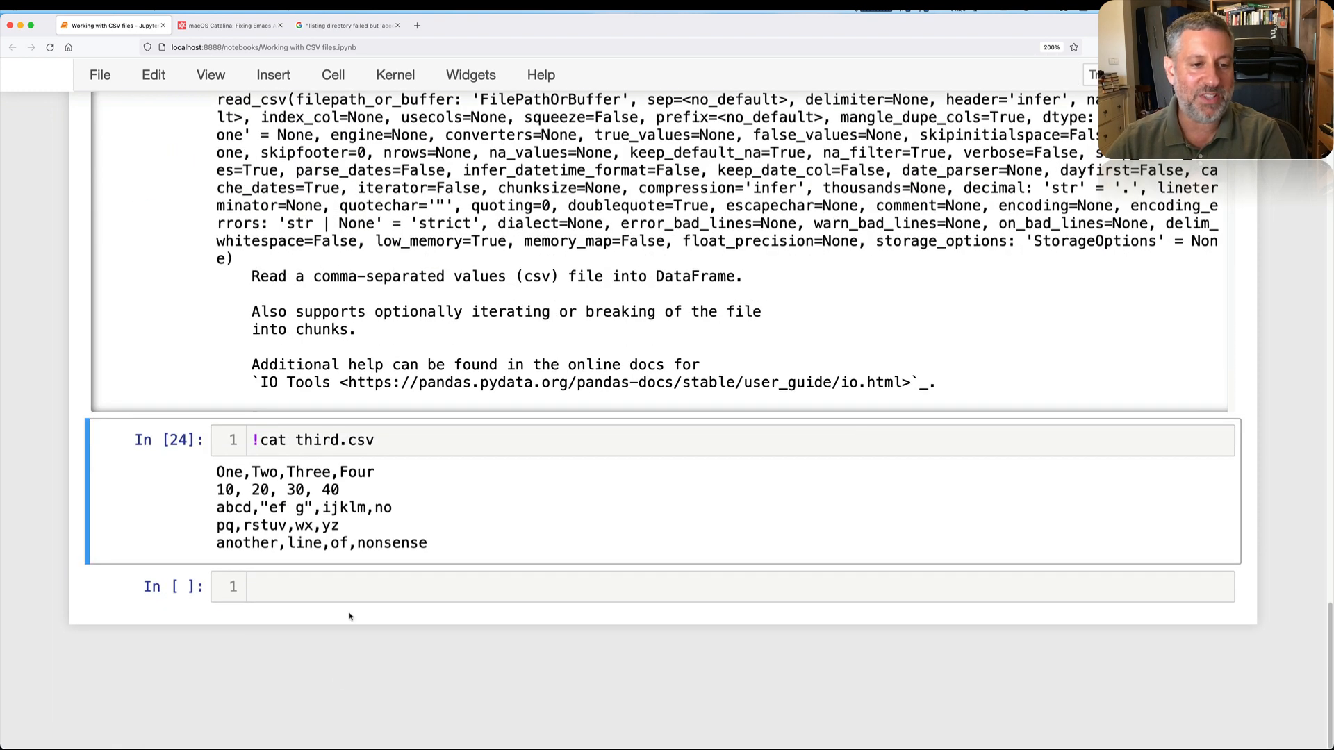
{"action": "type", "text": "pd."}
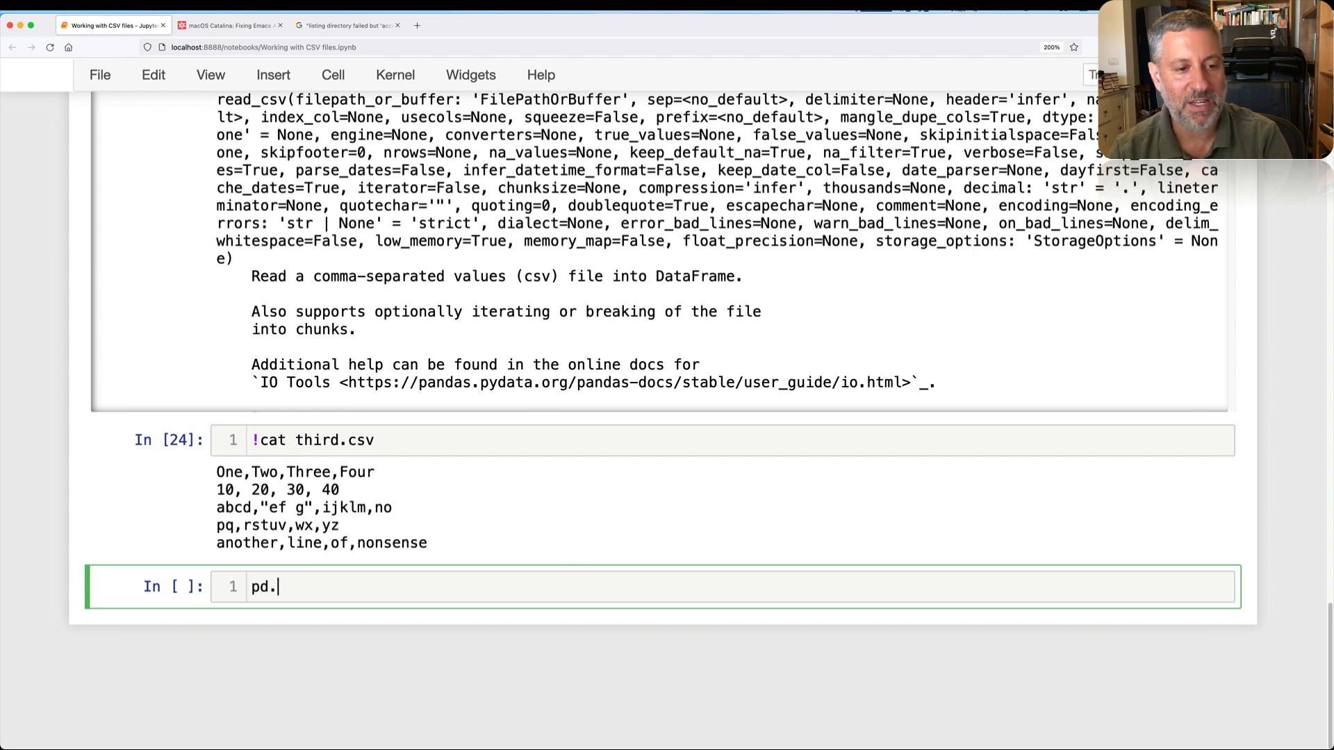
{"action": "type", "text": "read_cs"}
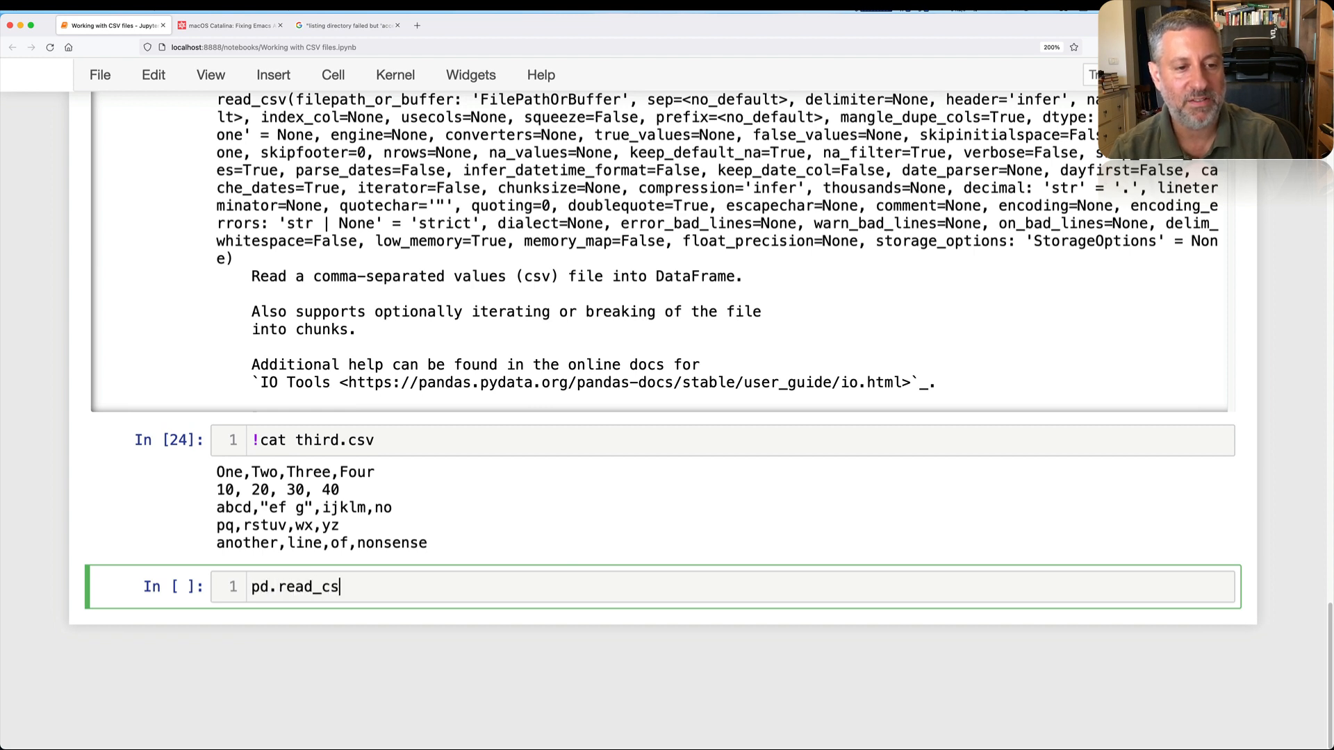